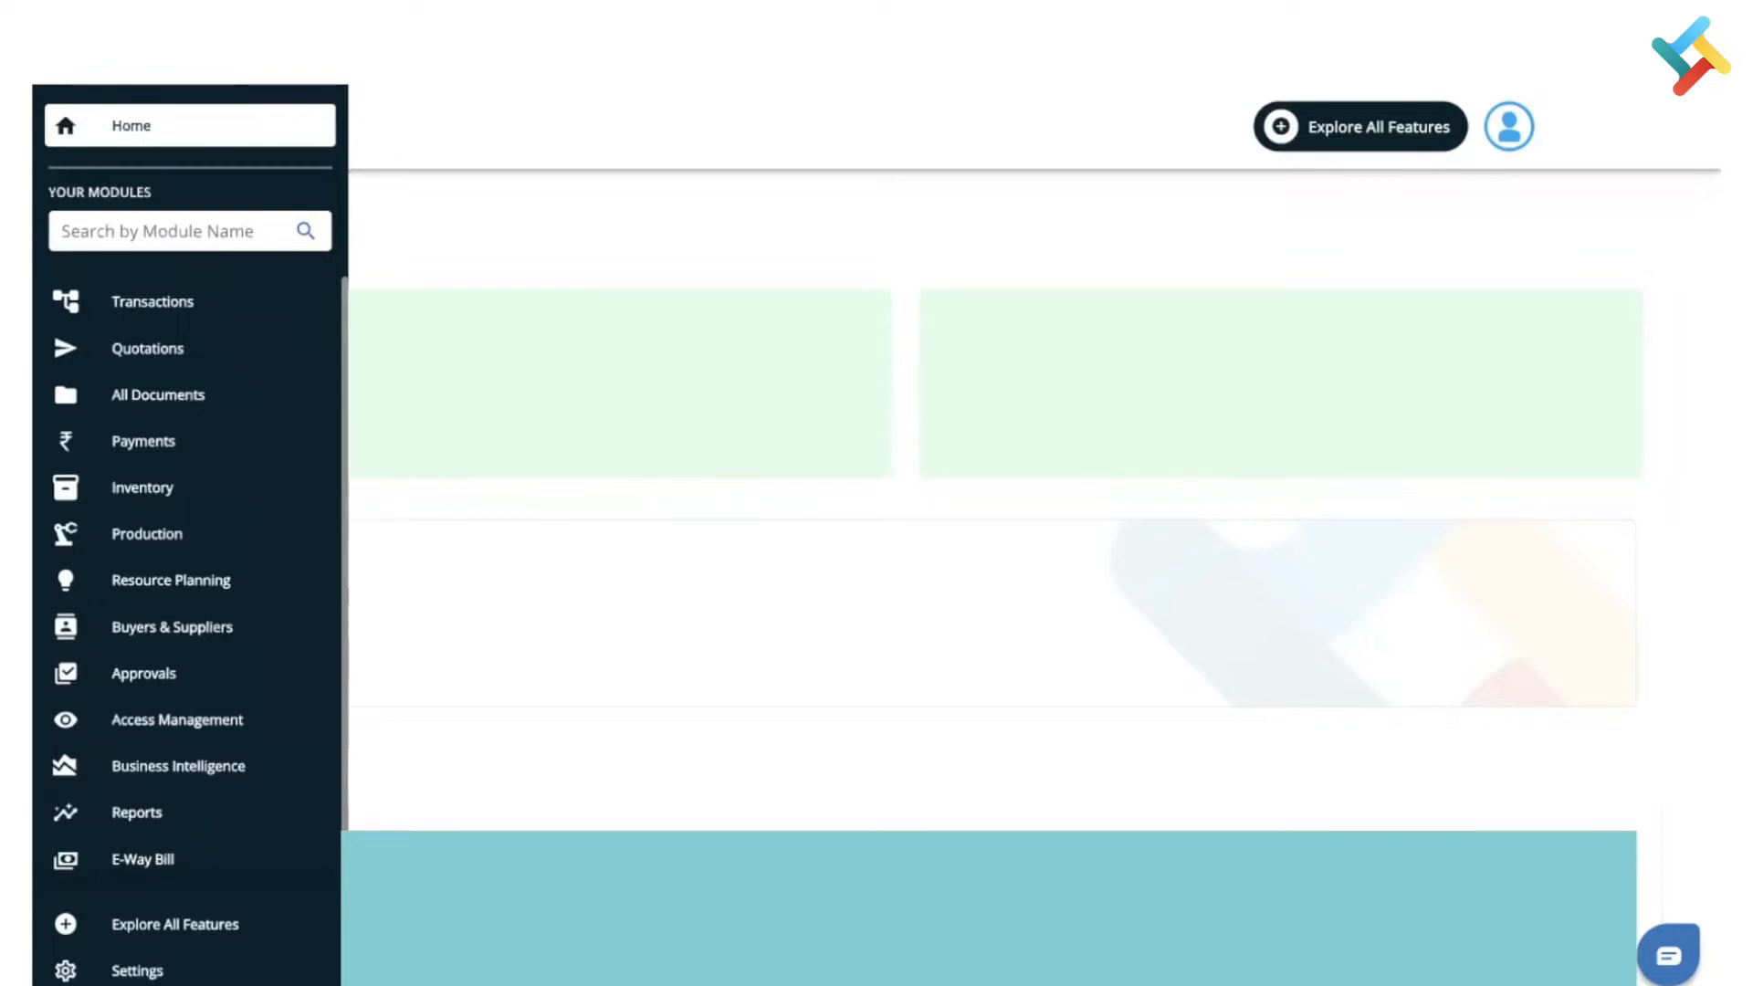
Open the Production module to show its Production Process list.
click(145, 533)
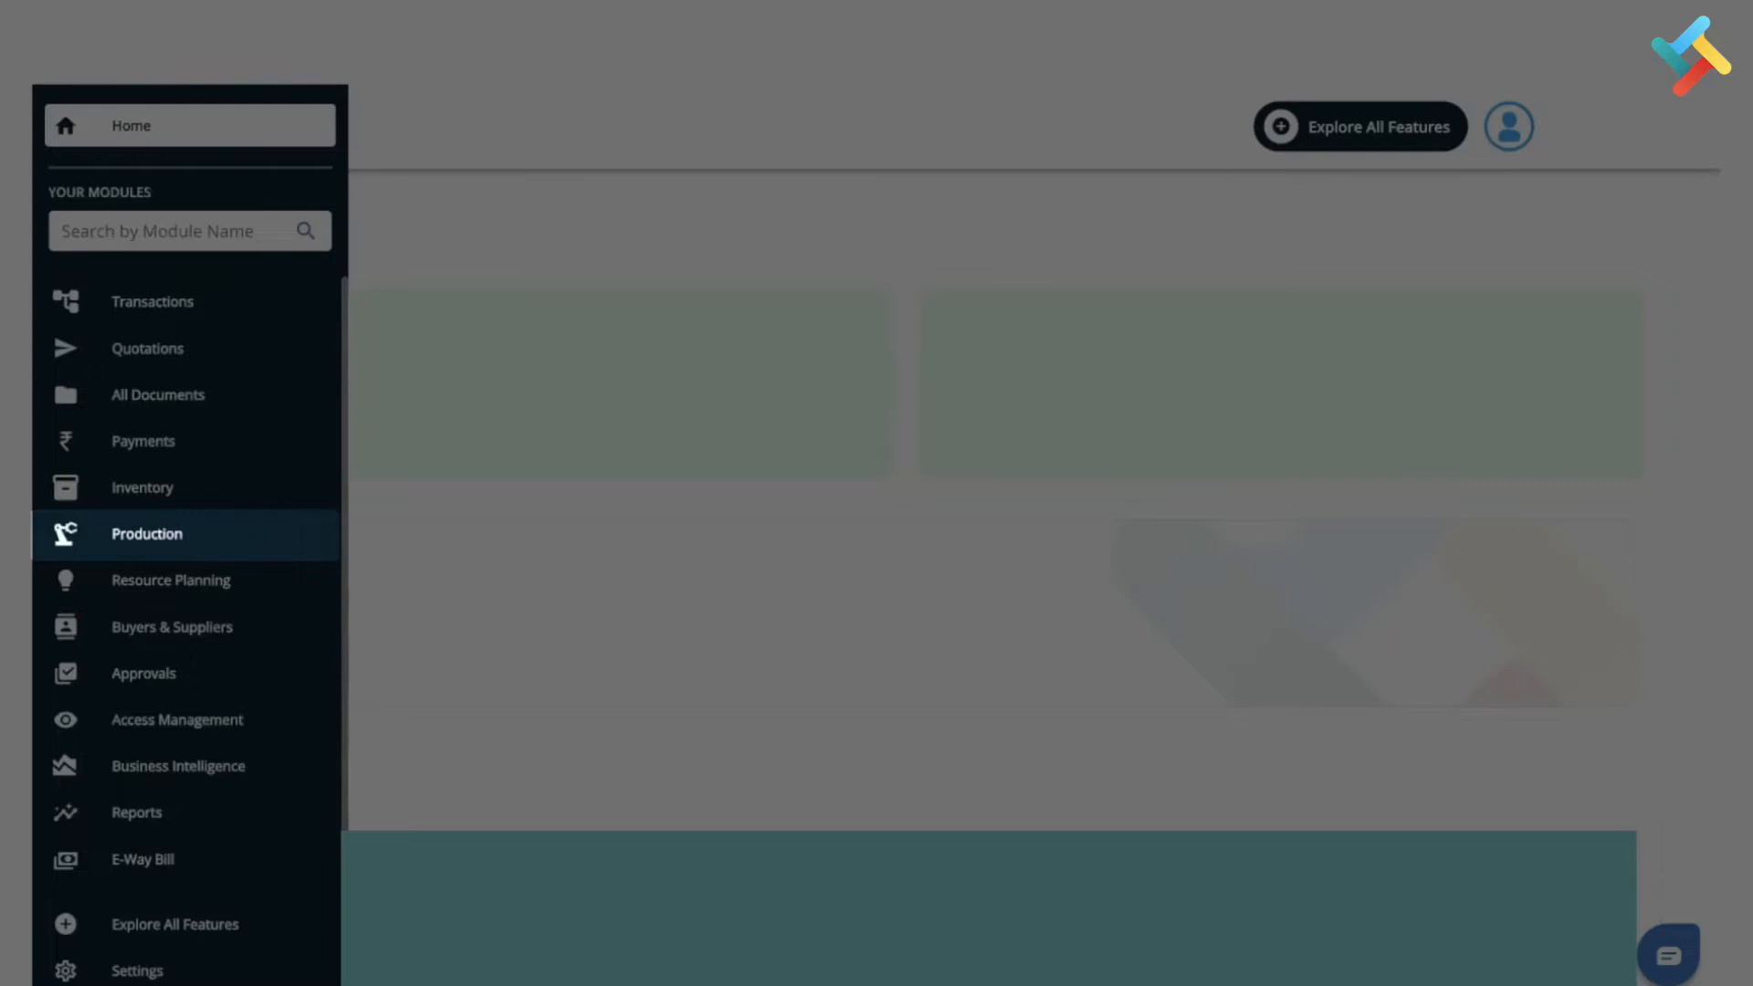
click(145, 534)
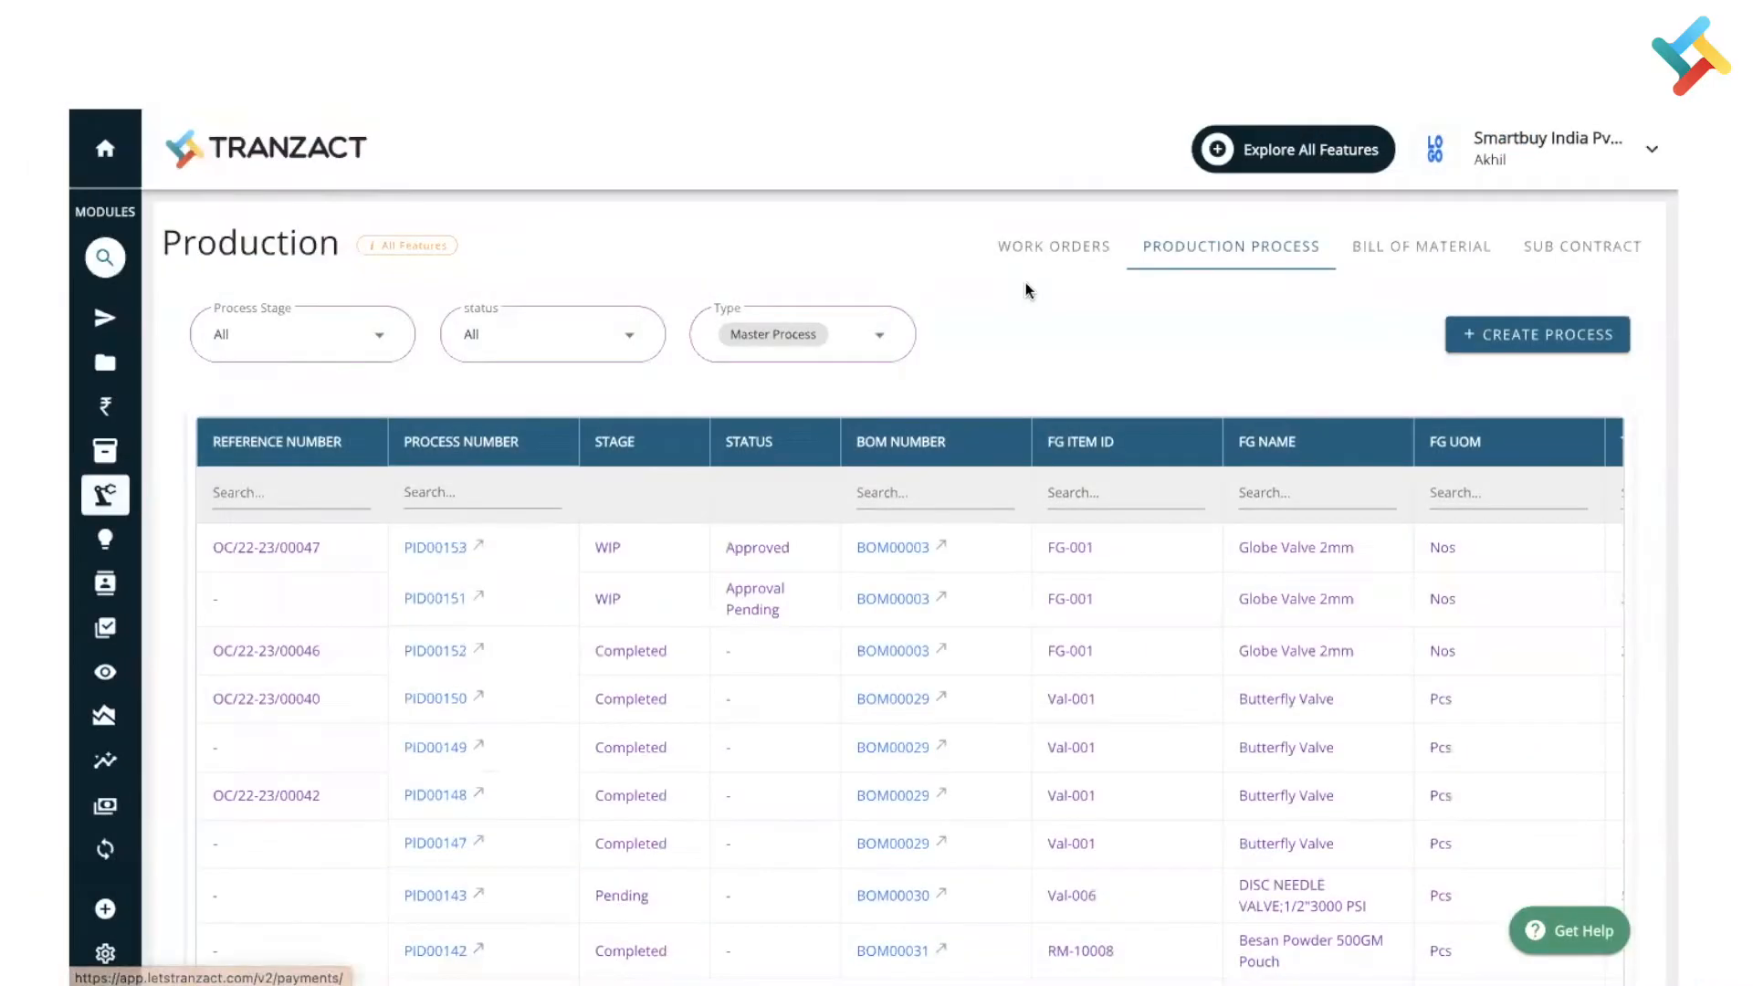
mouse_move(1261, 279)
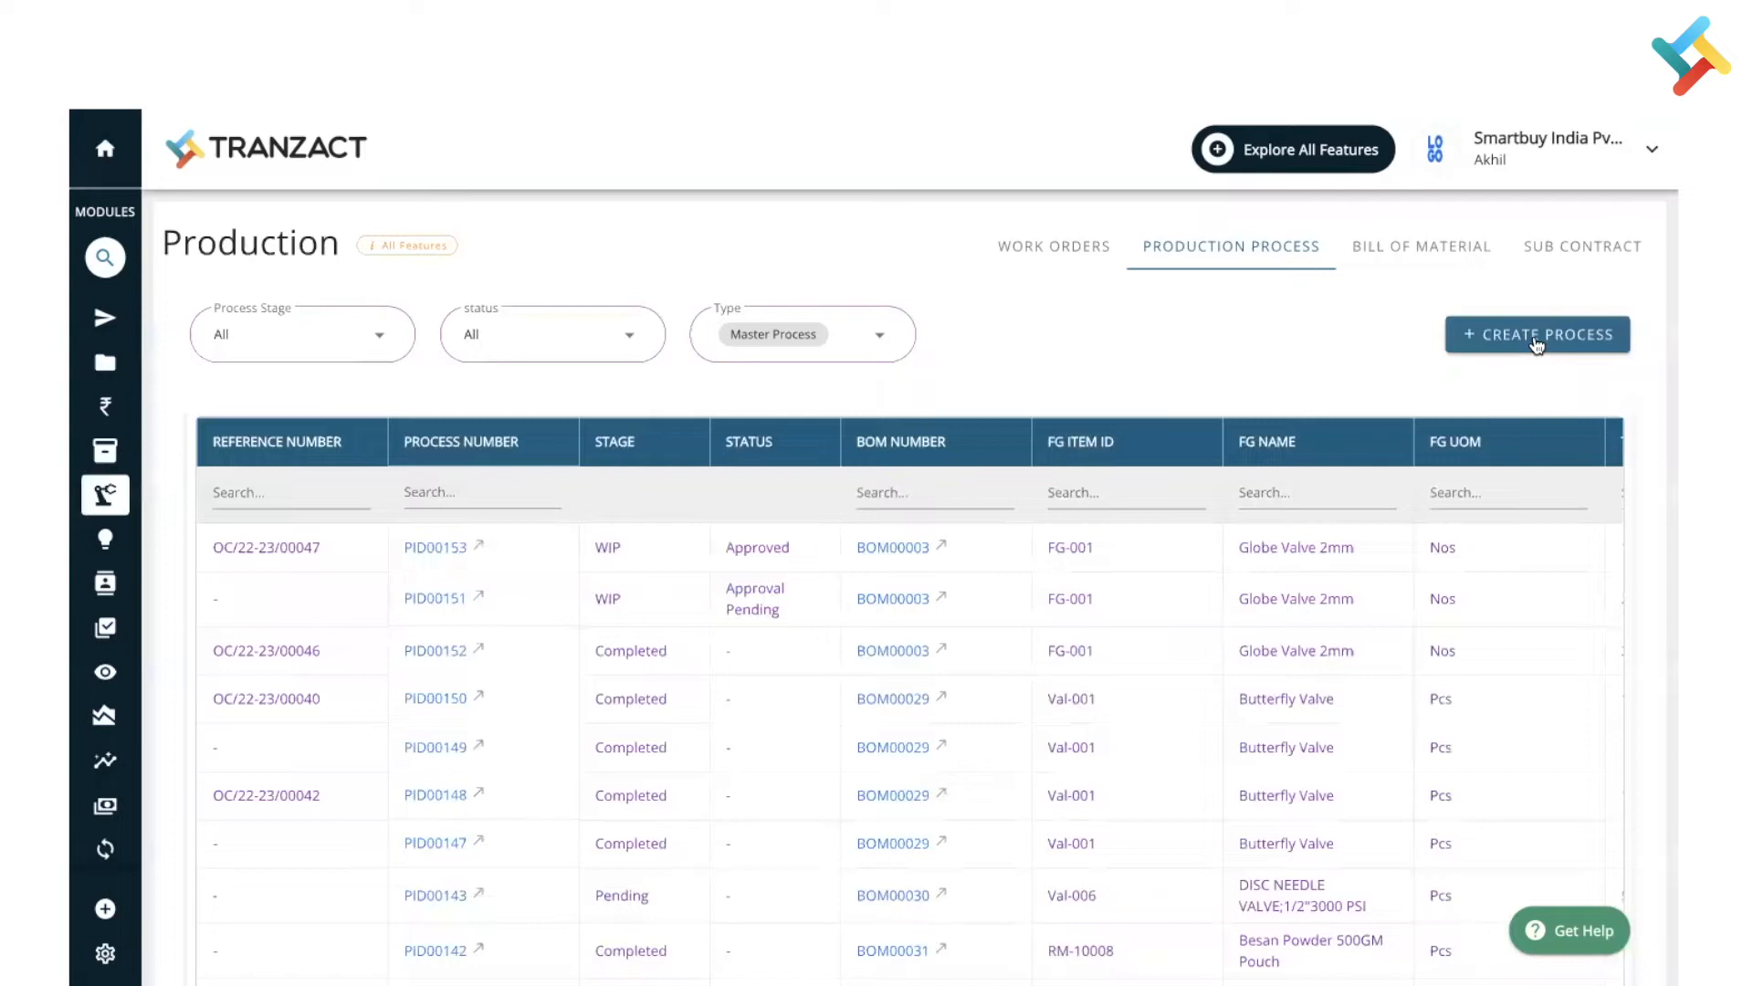
Create a new process row and select Globe Valve 2mm (FG-001) as the item.
click(1536, 334)
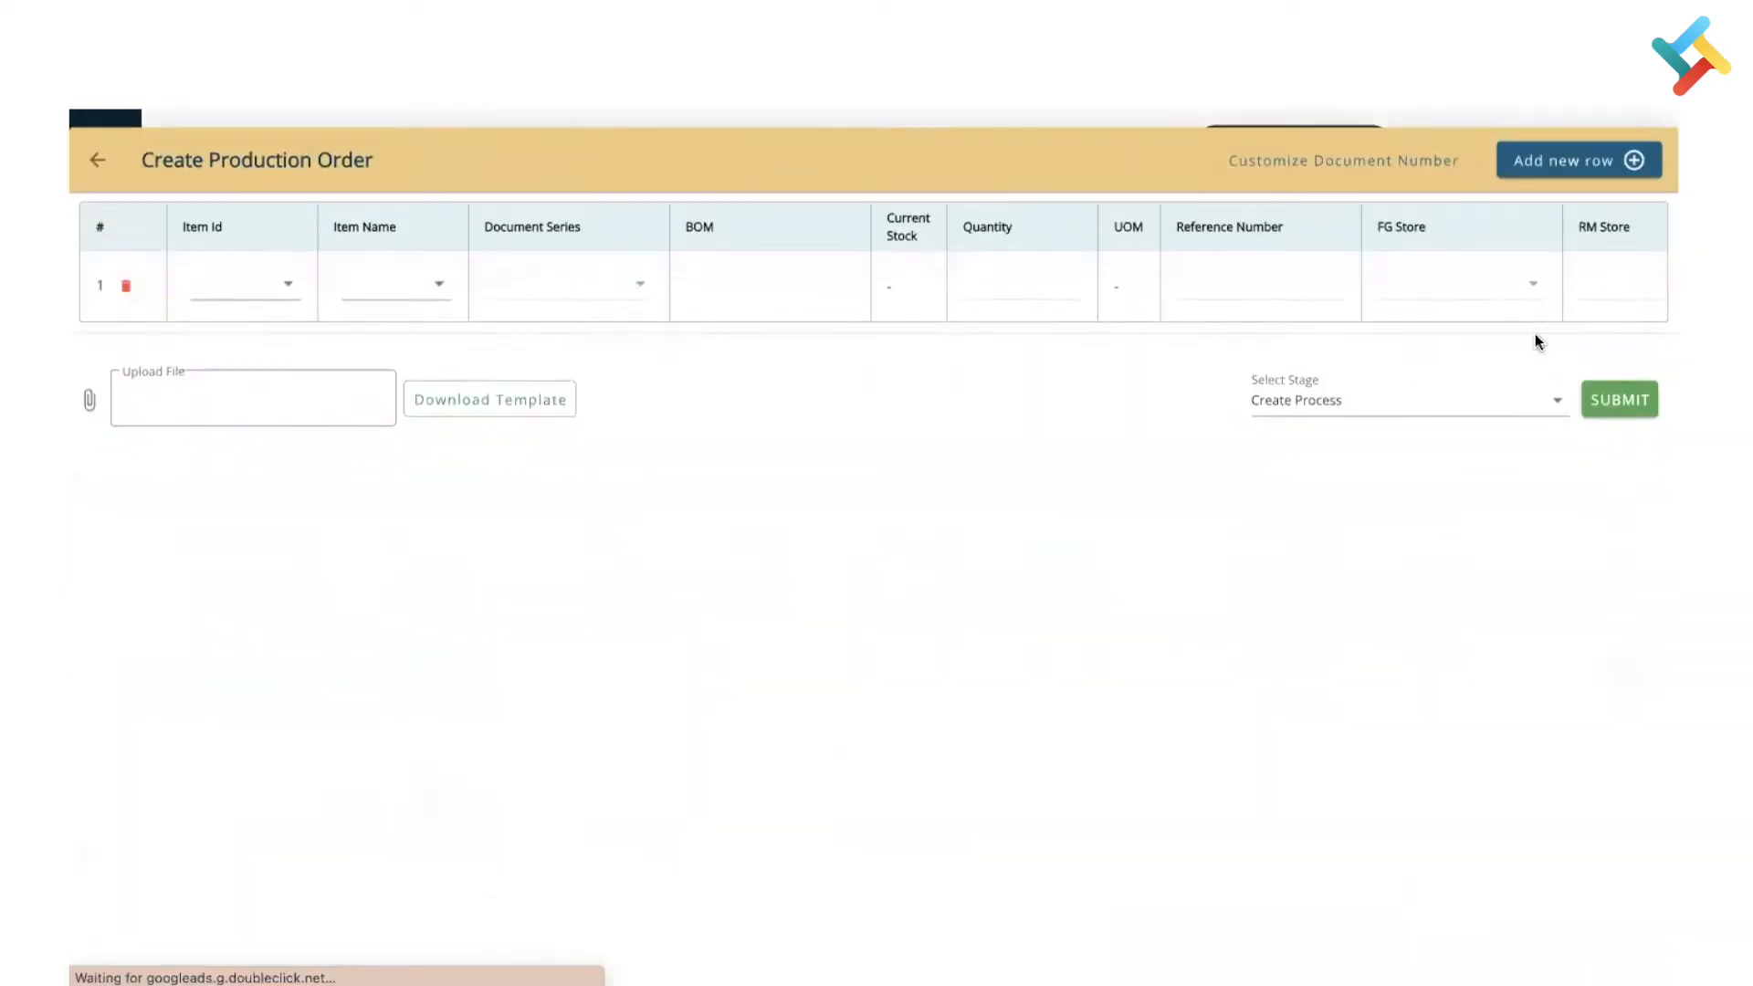
click(391, 283)
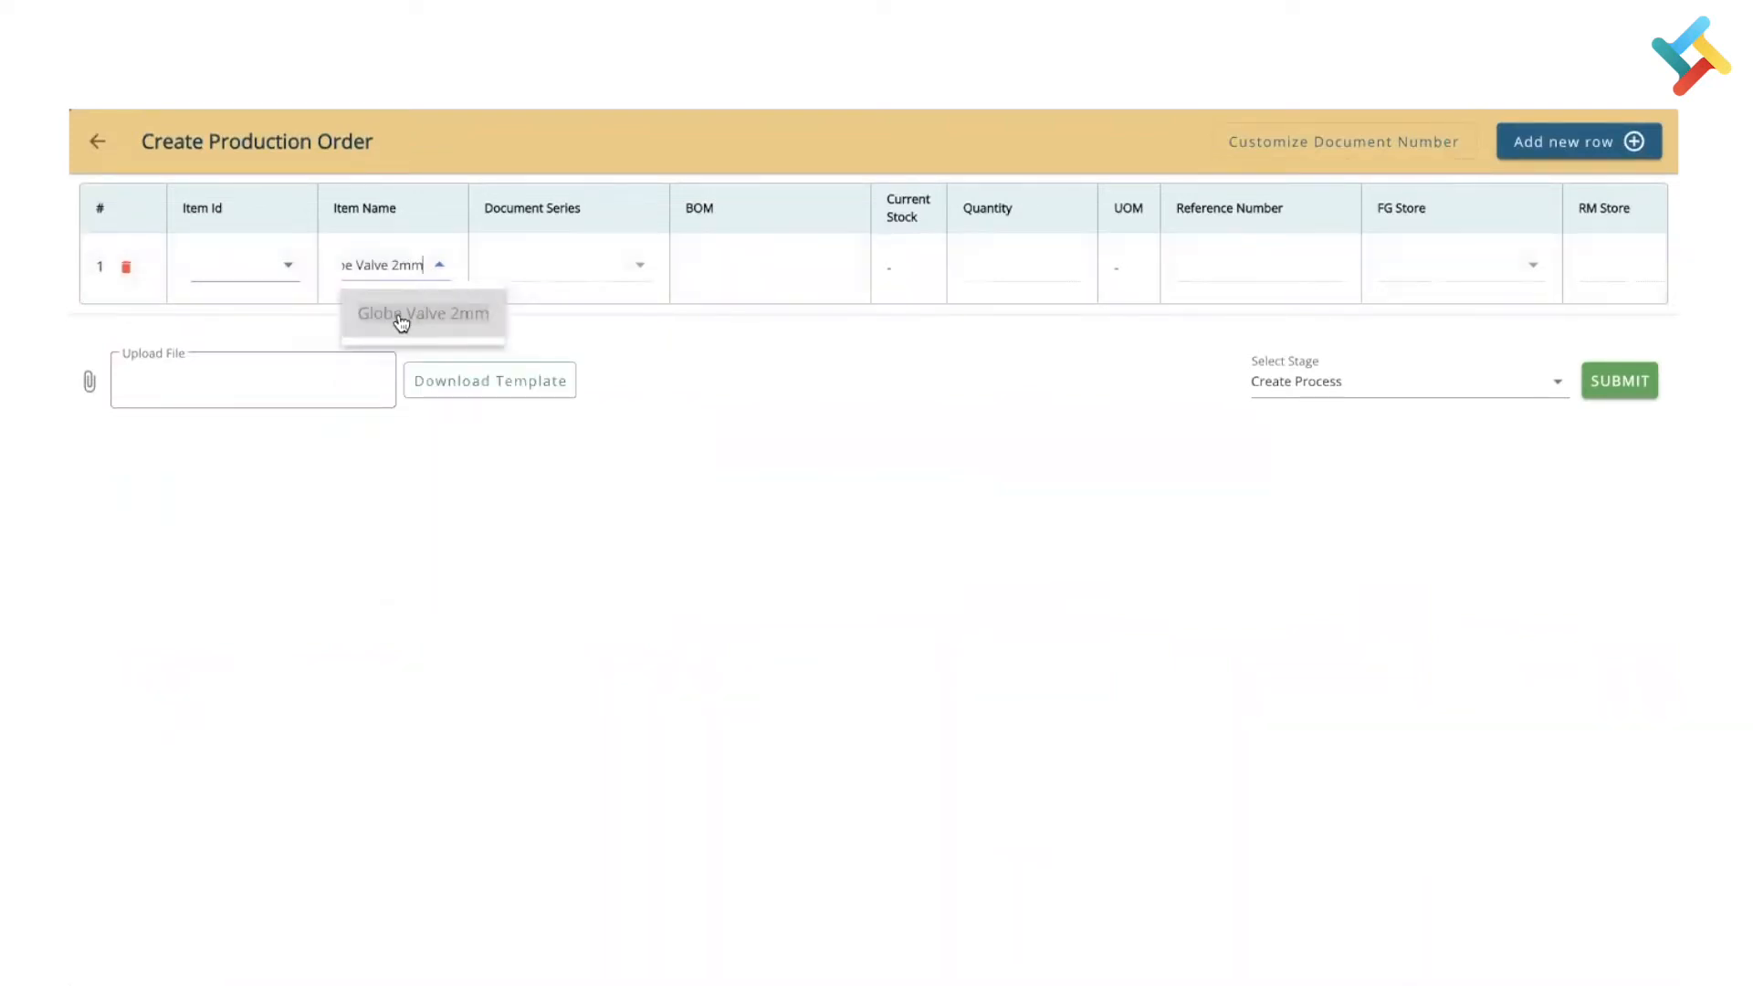
click(423, 313)
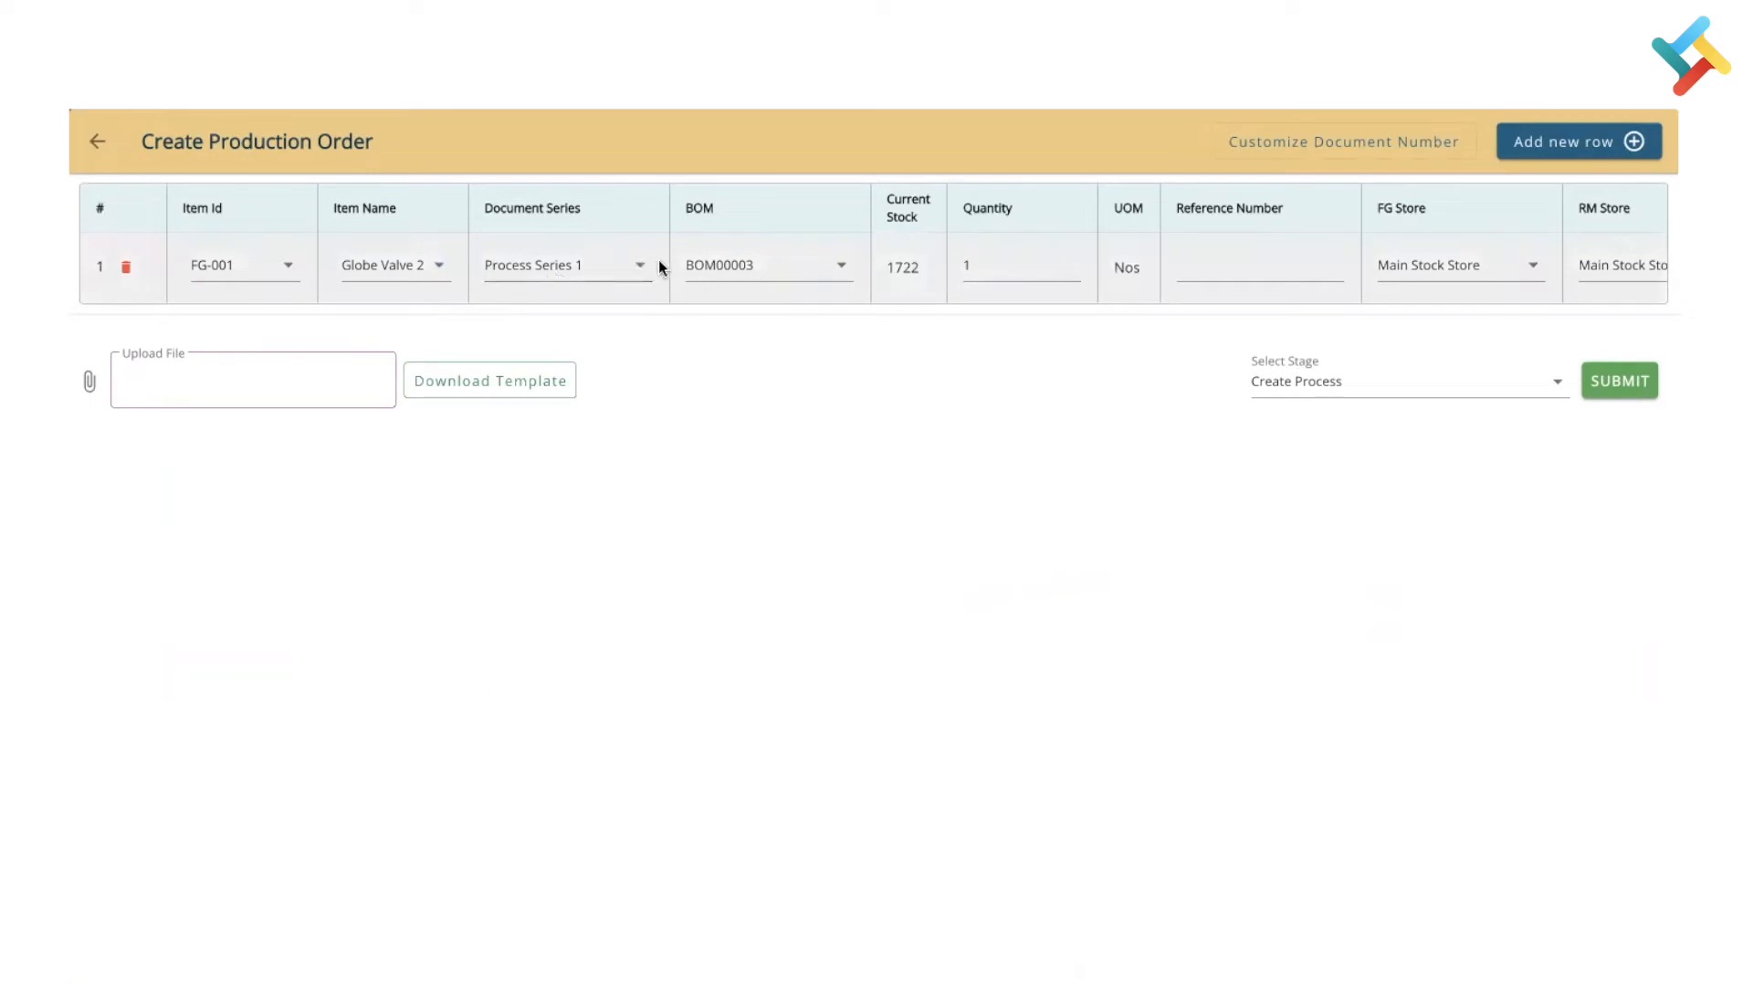
mouse_move(1320, 150)
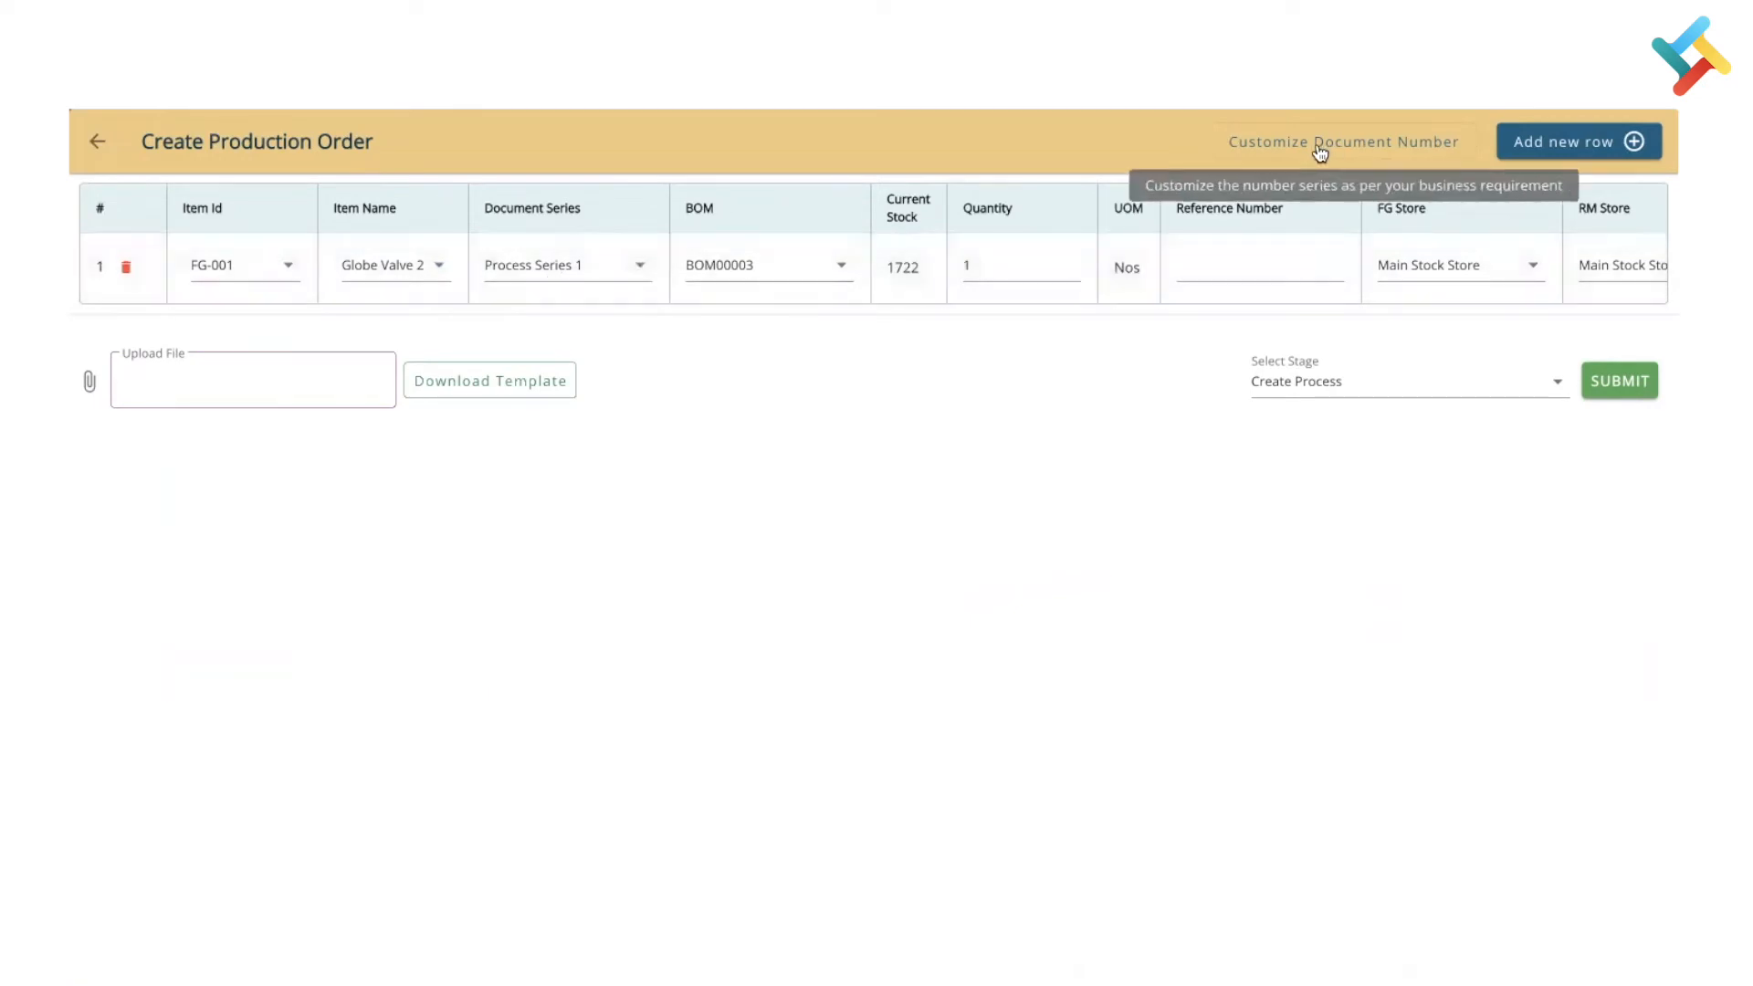
mouse_move(1329, 149)
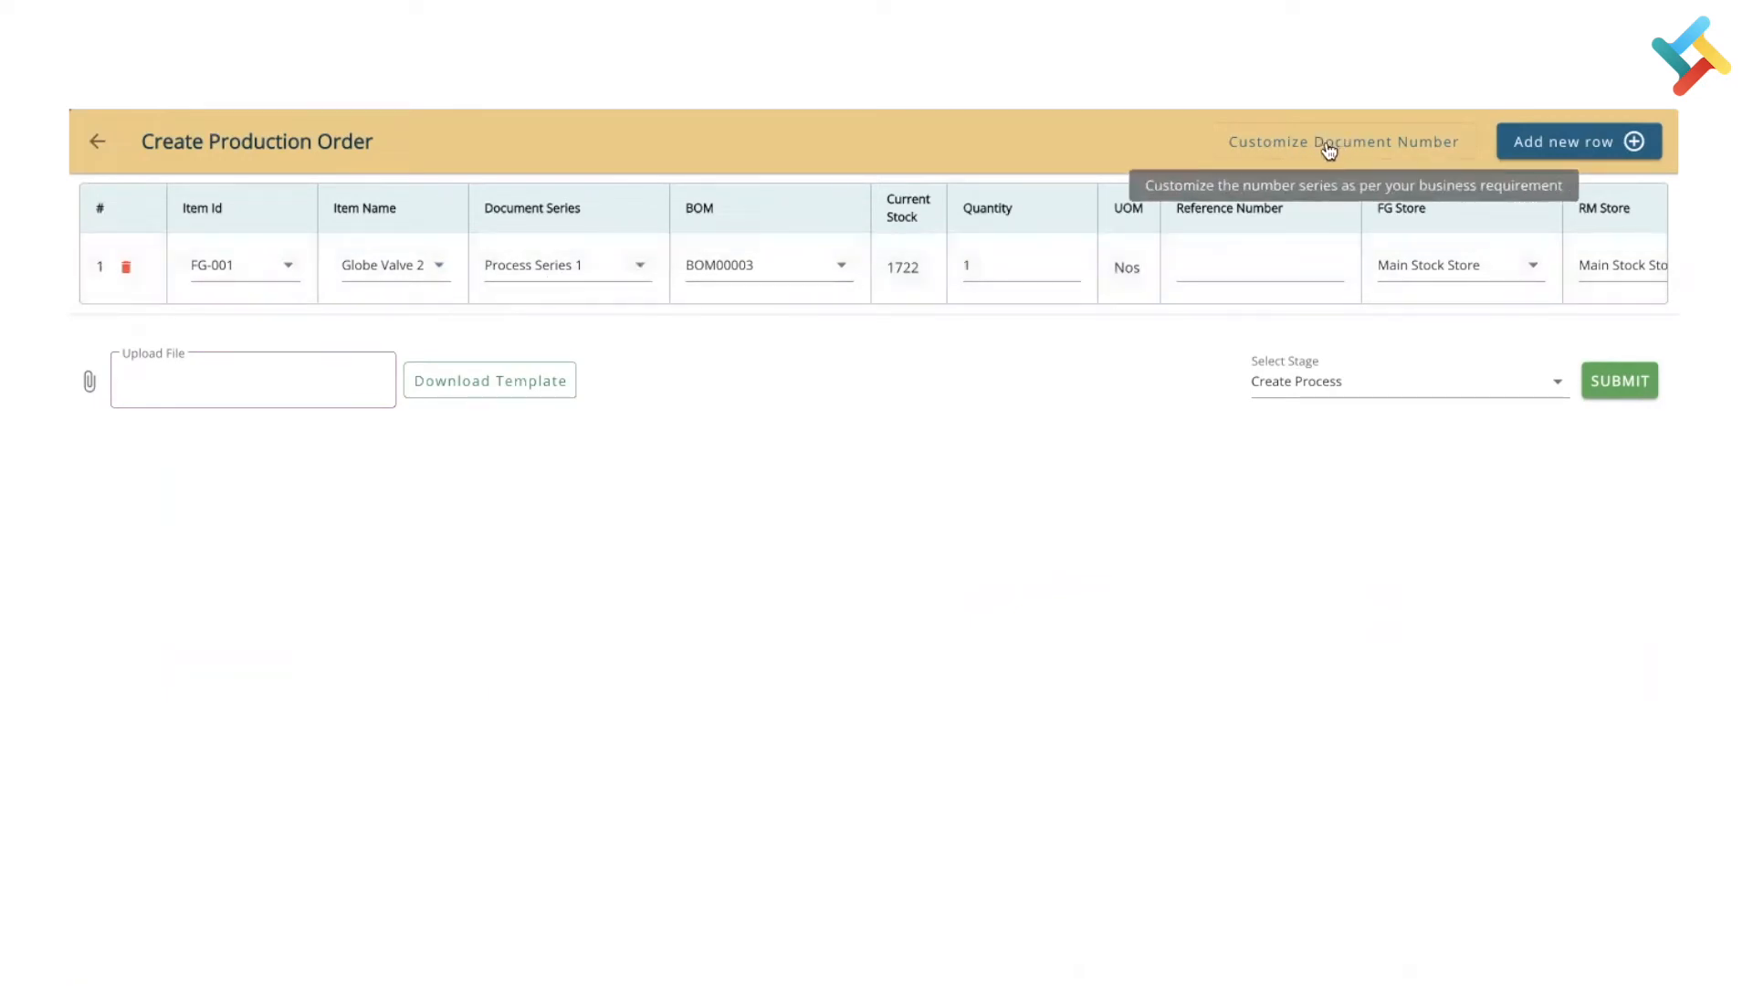
mouse_move(662, 265)
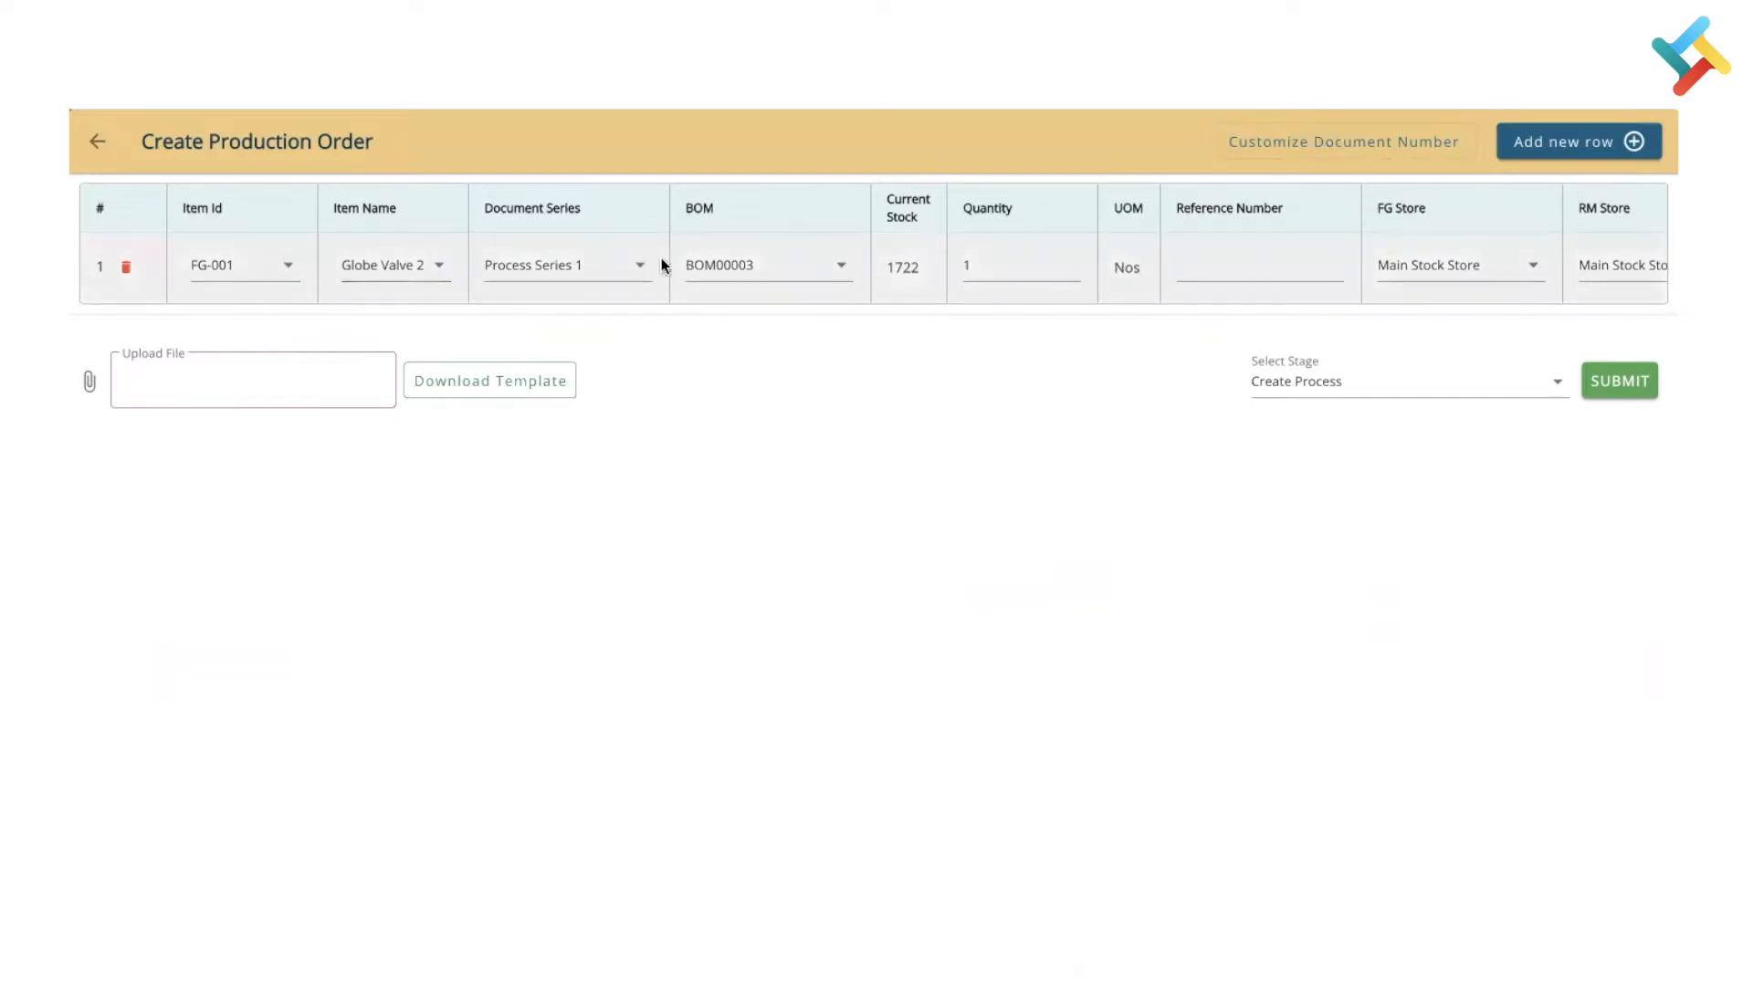
mouse_move(942, 293)
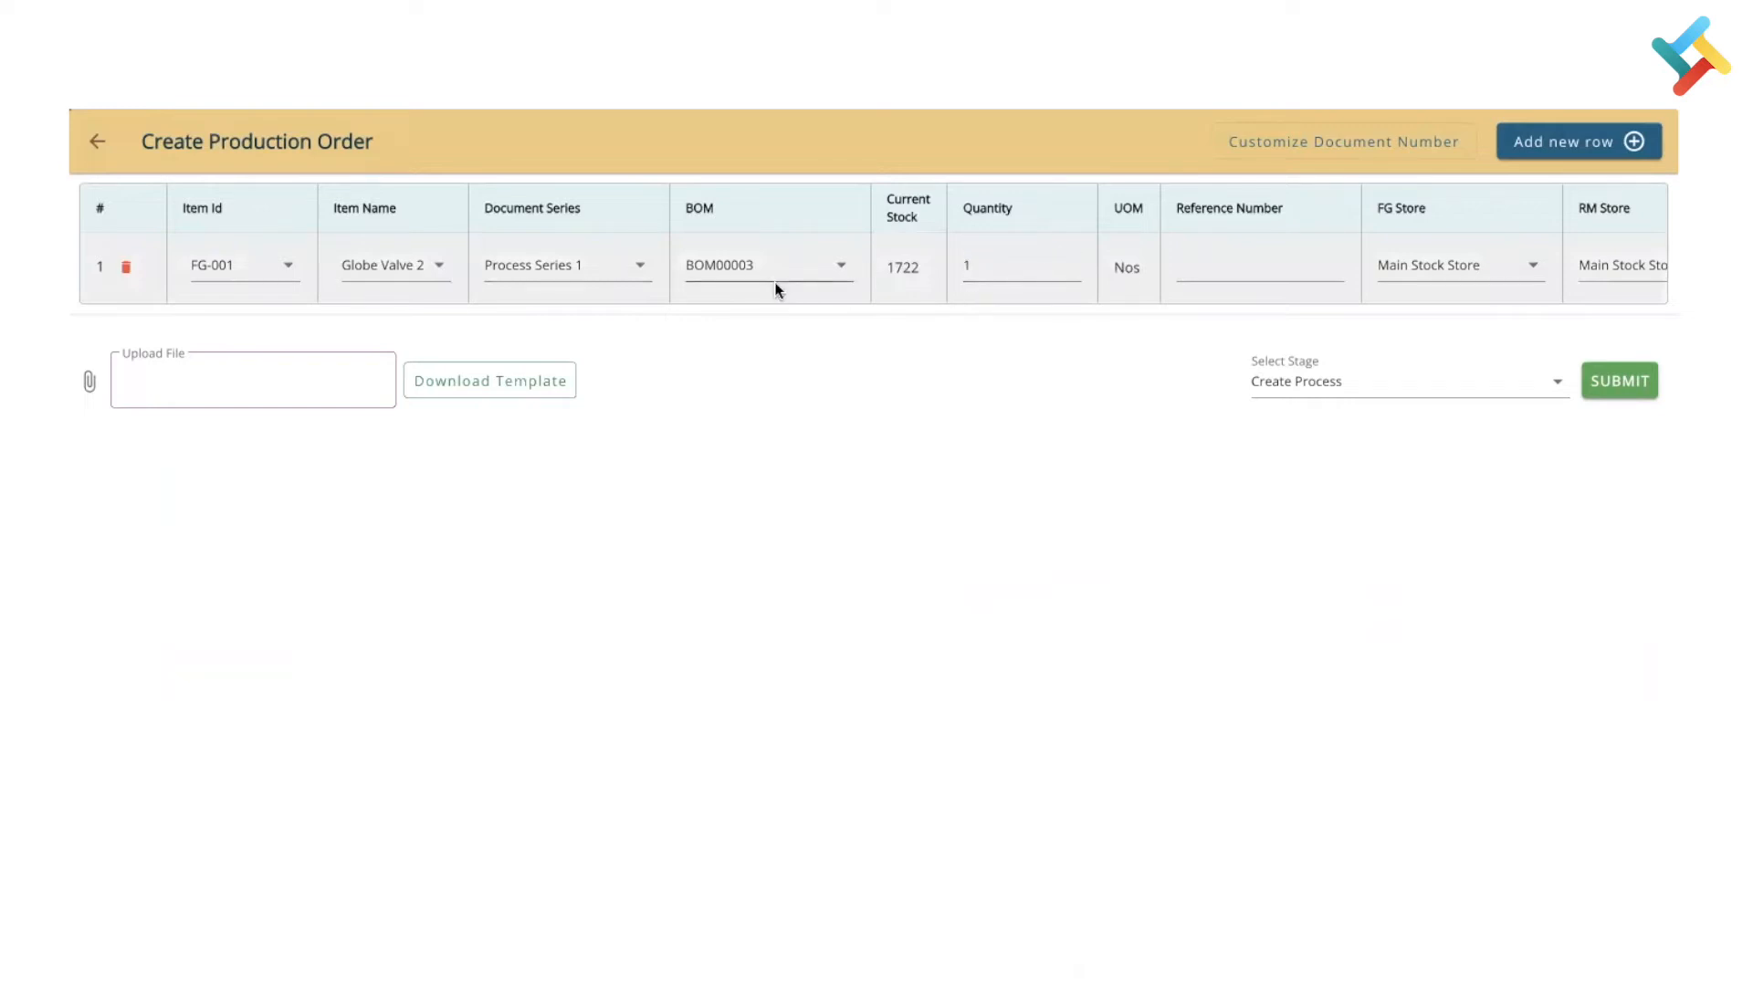
Keep BOM00003, enter quantity 10, and set Main Reject Store as the scrap store.
click(768, 265)
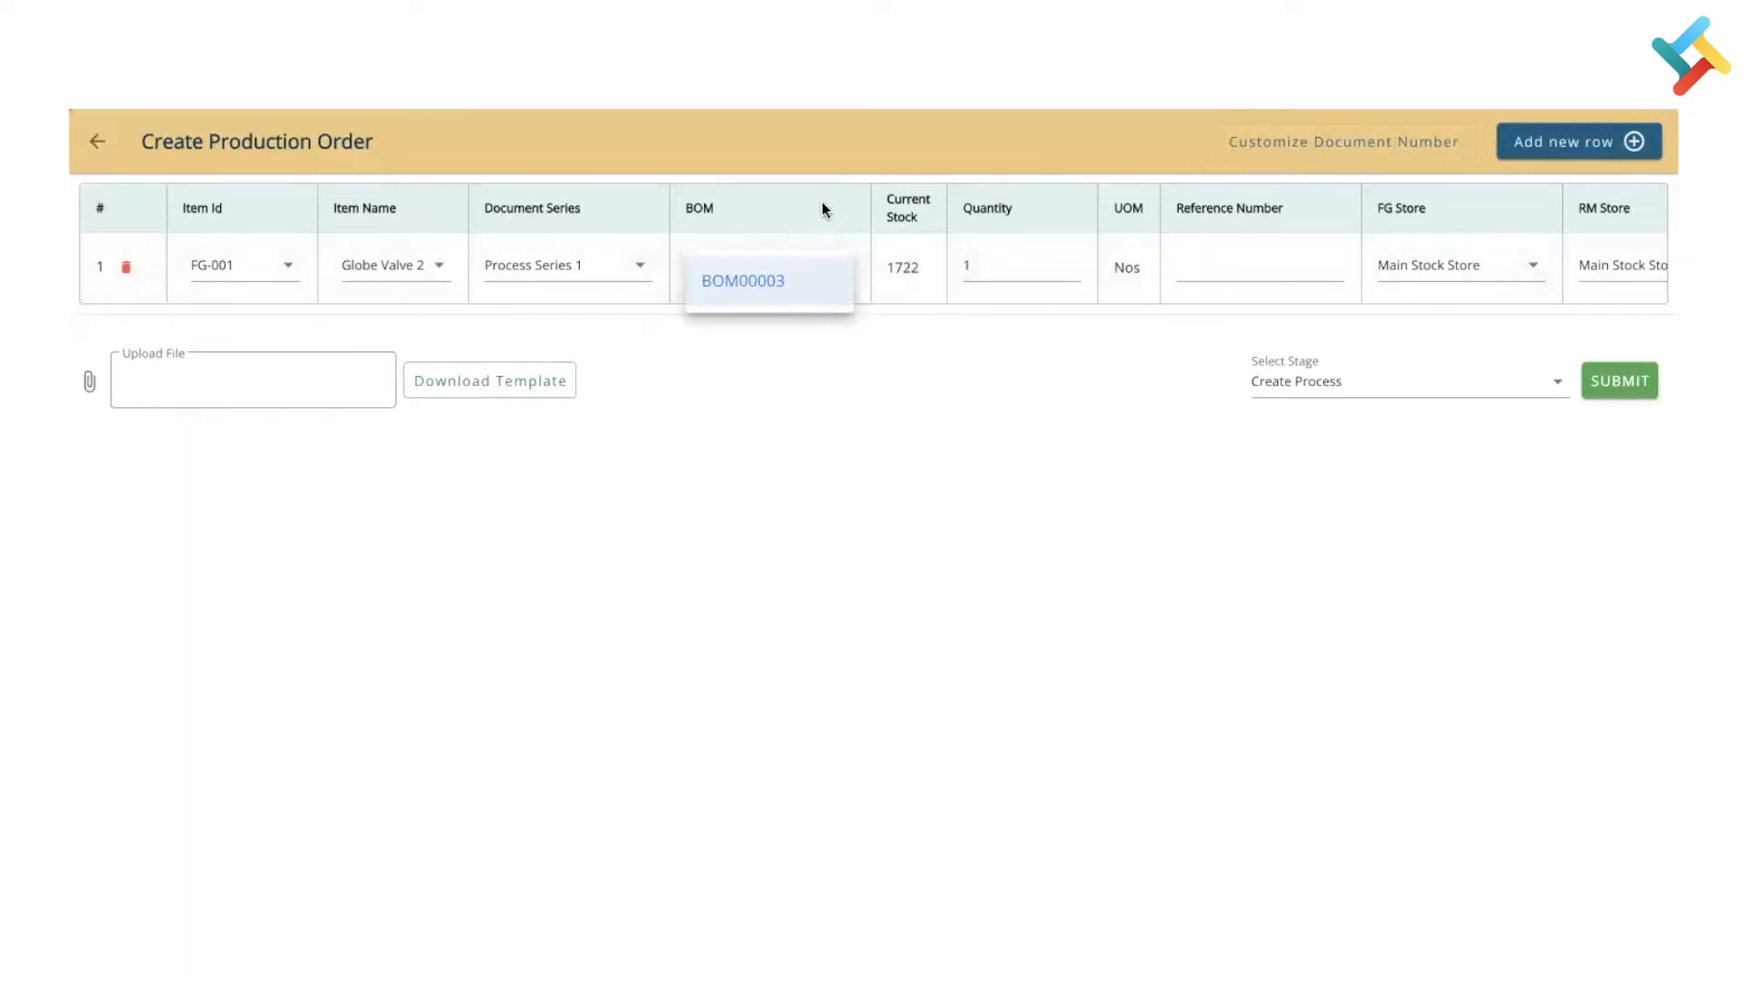
click(742, 280)
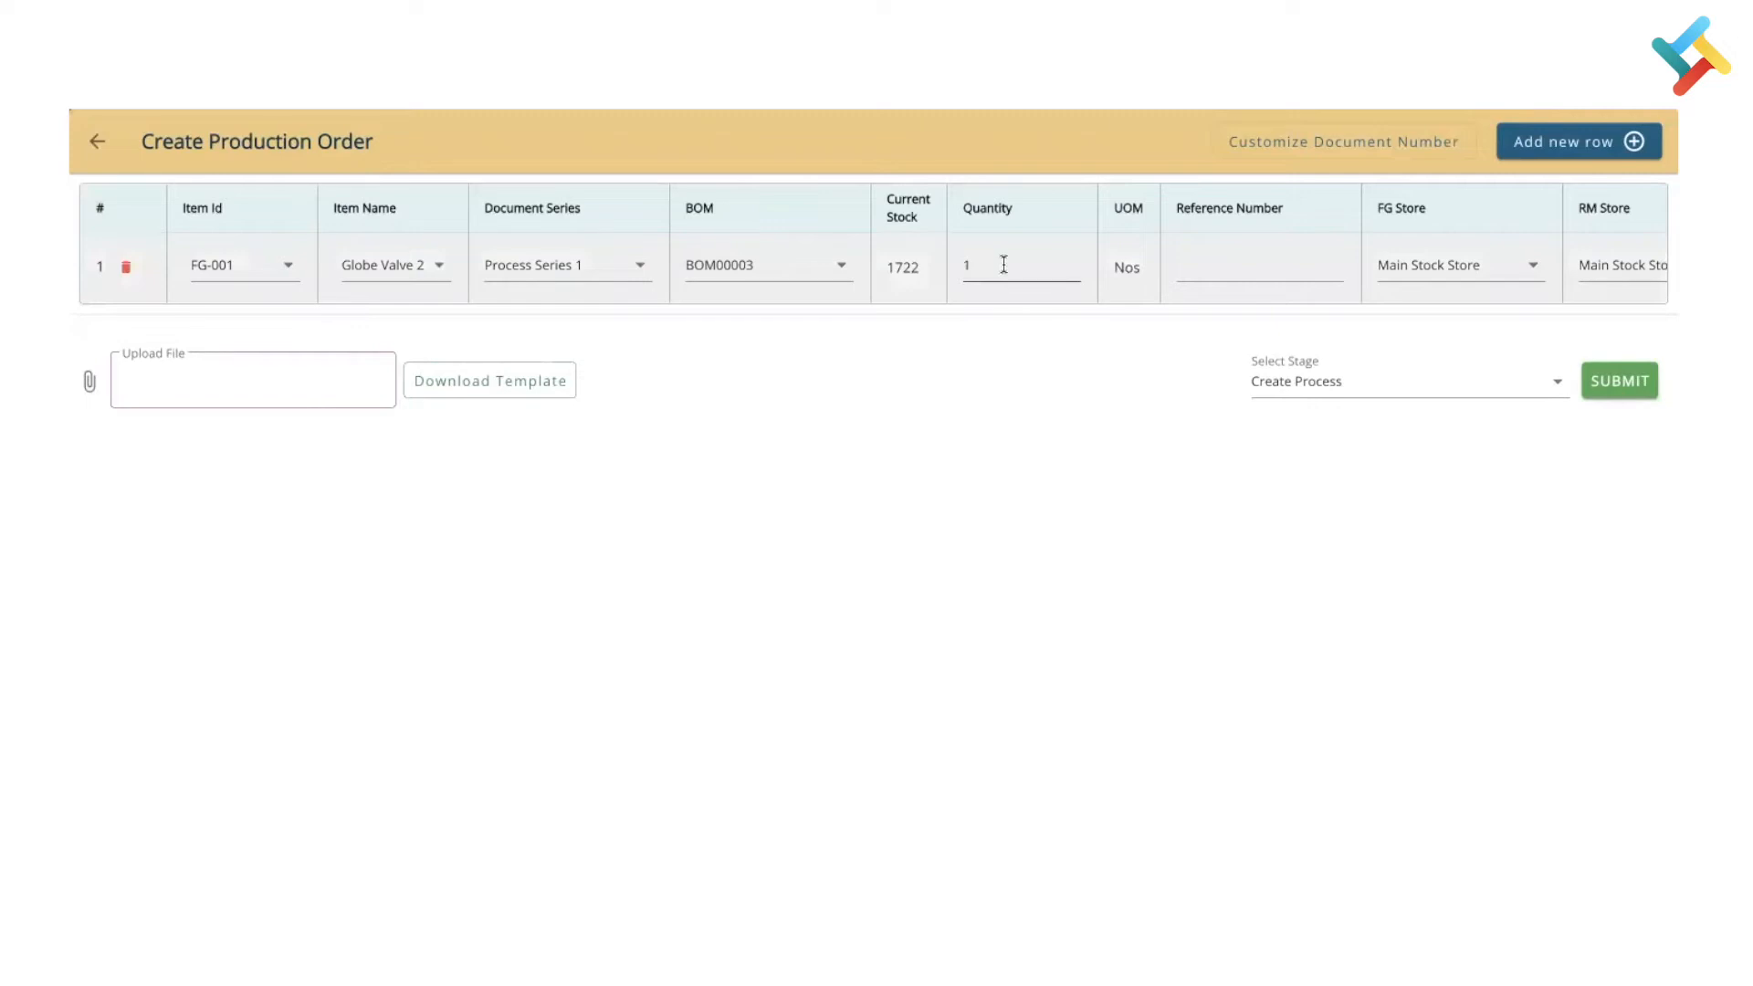
text(0)
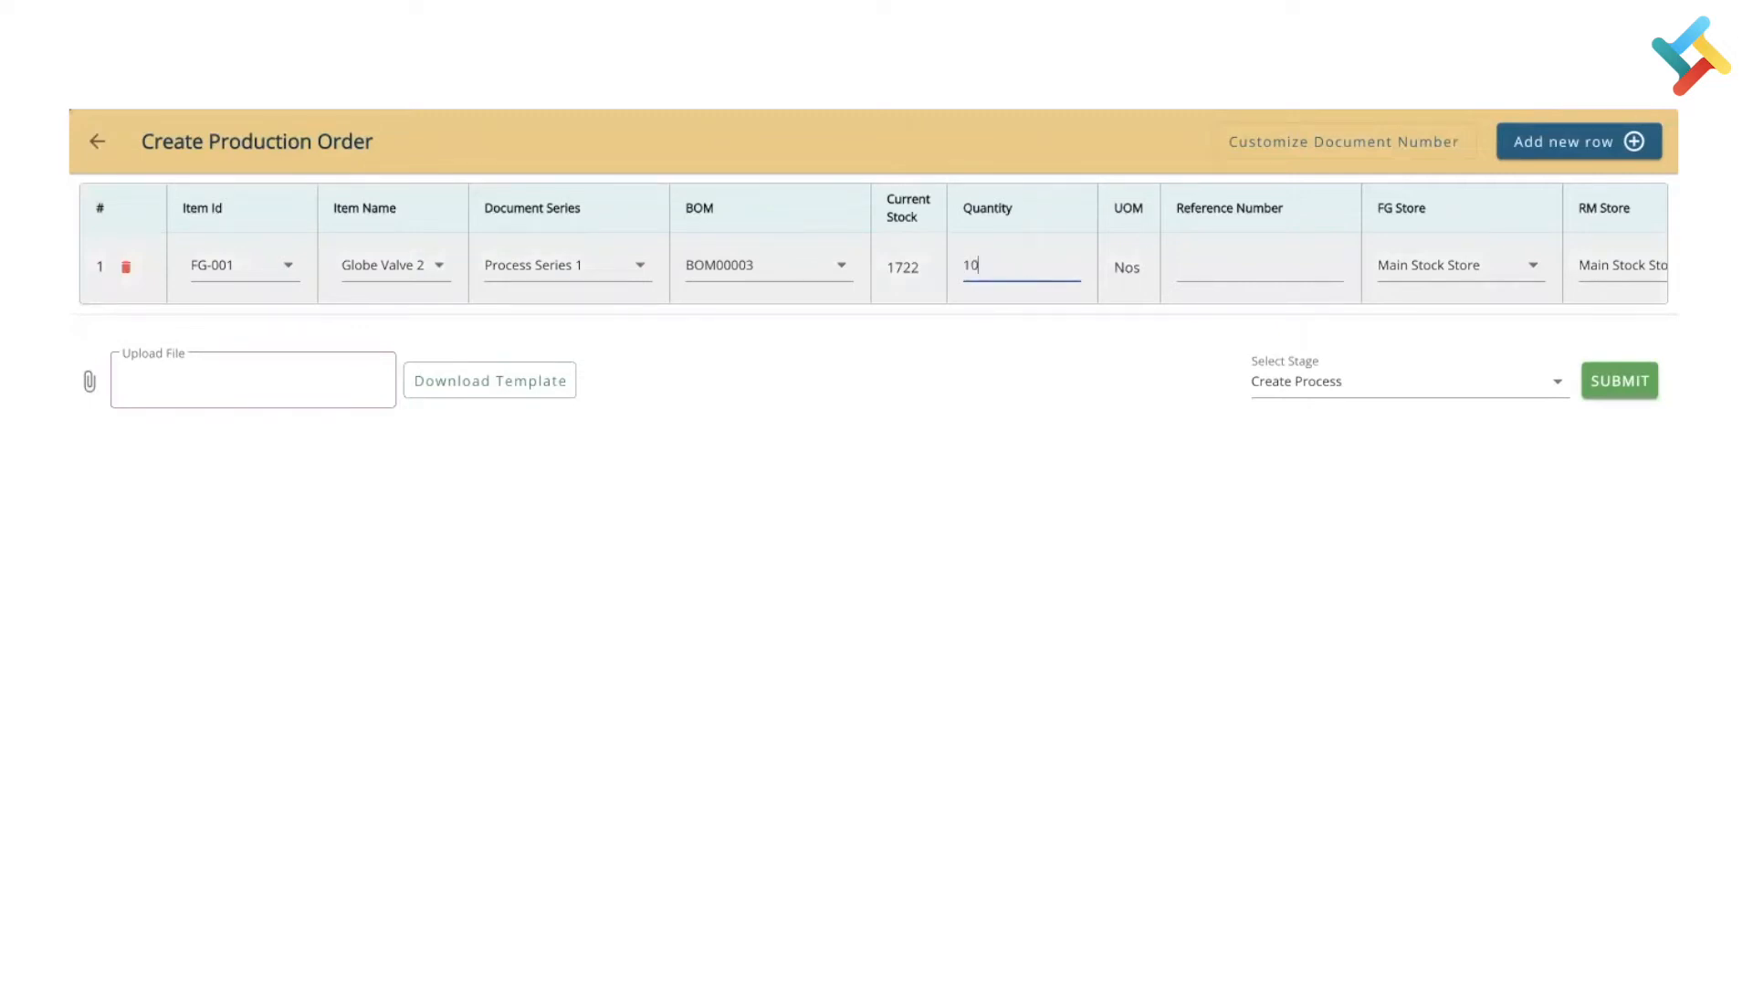
click(1258, 265)
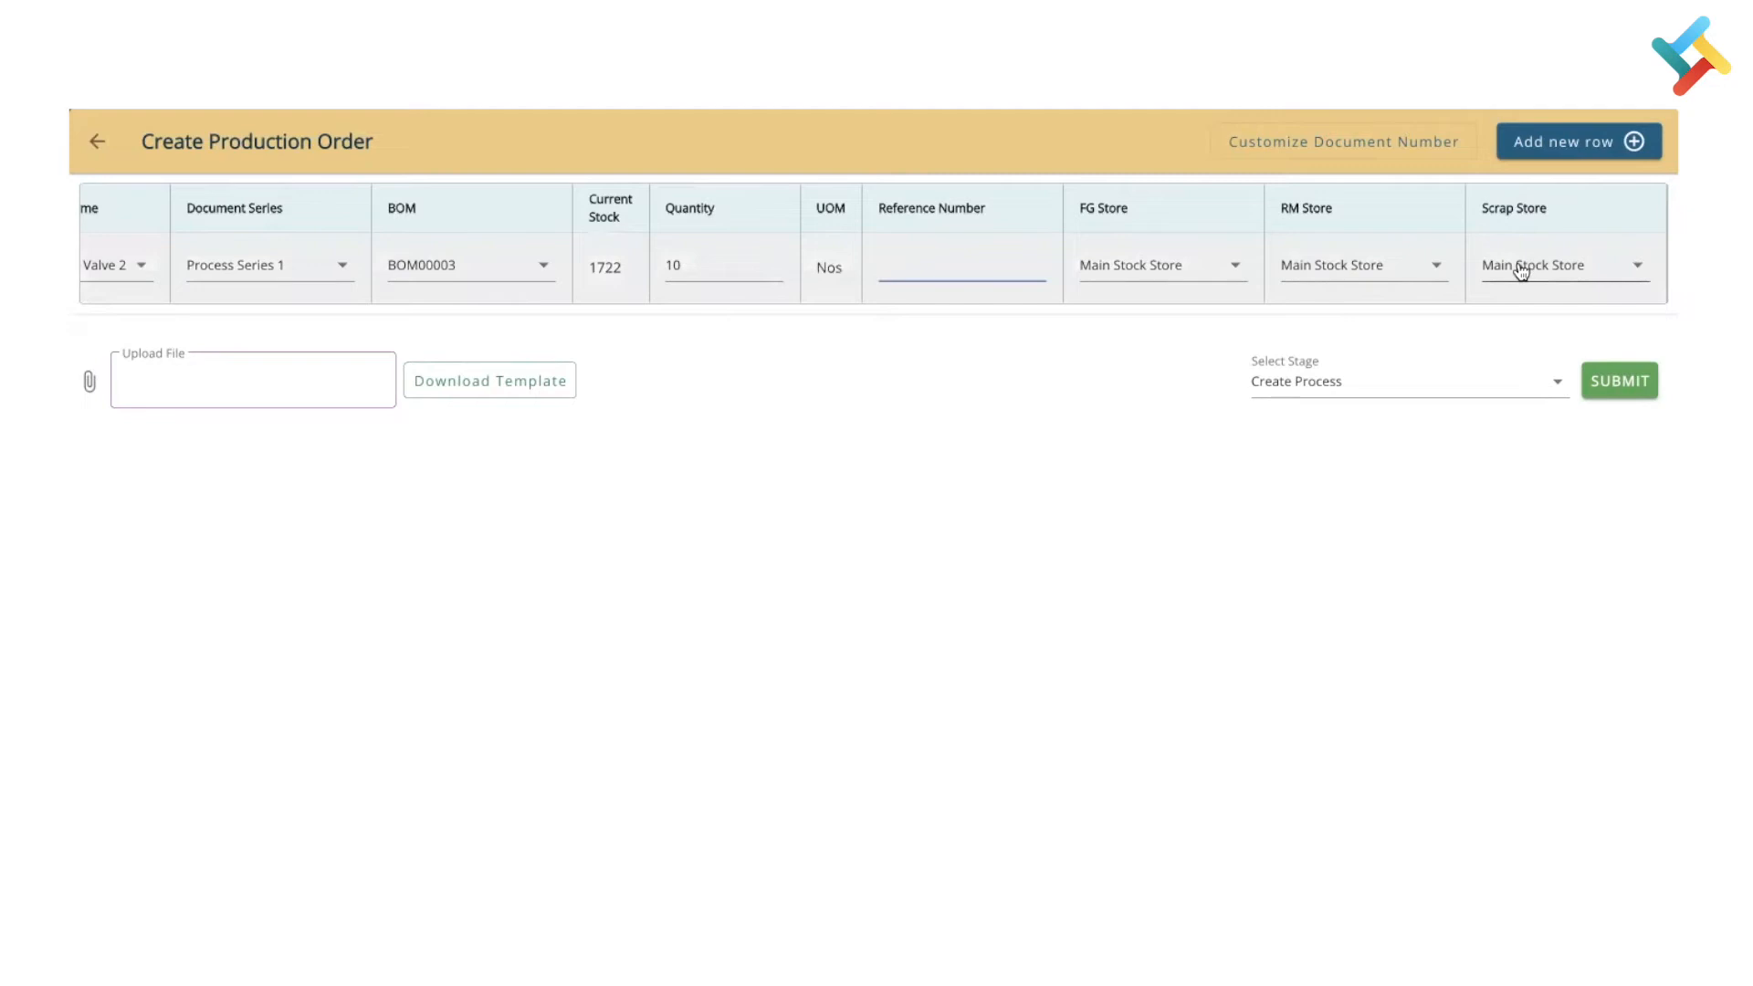
click(1534, 265)
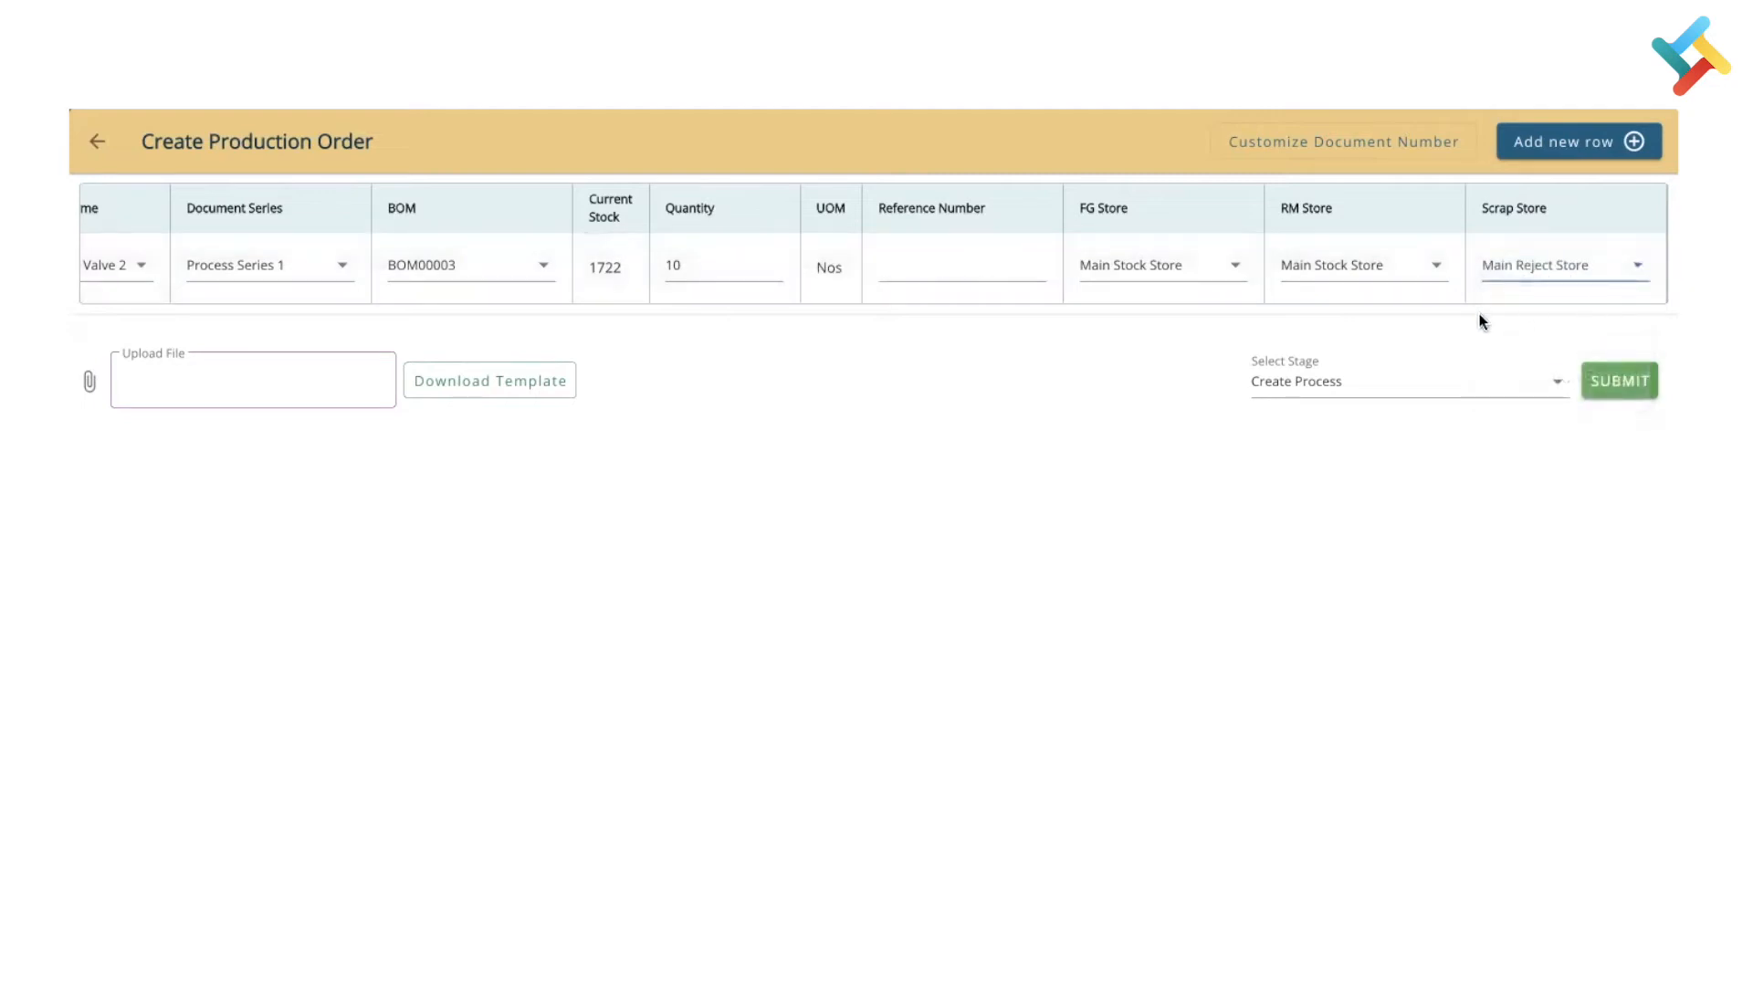
mouse_move(196, 482)
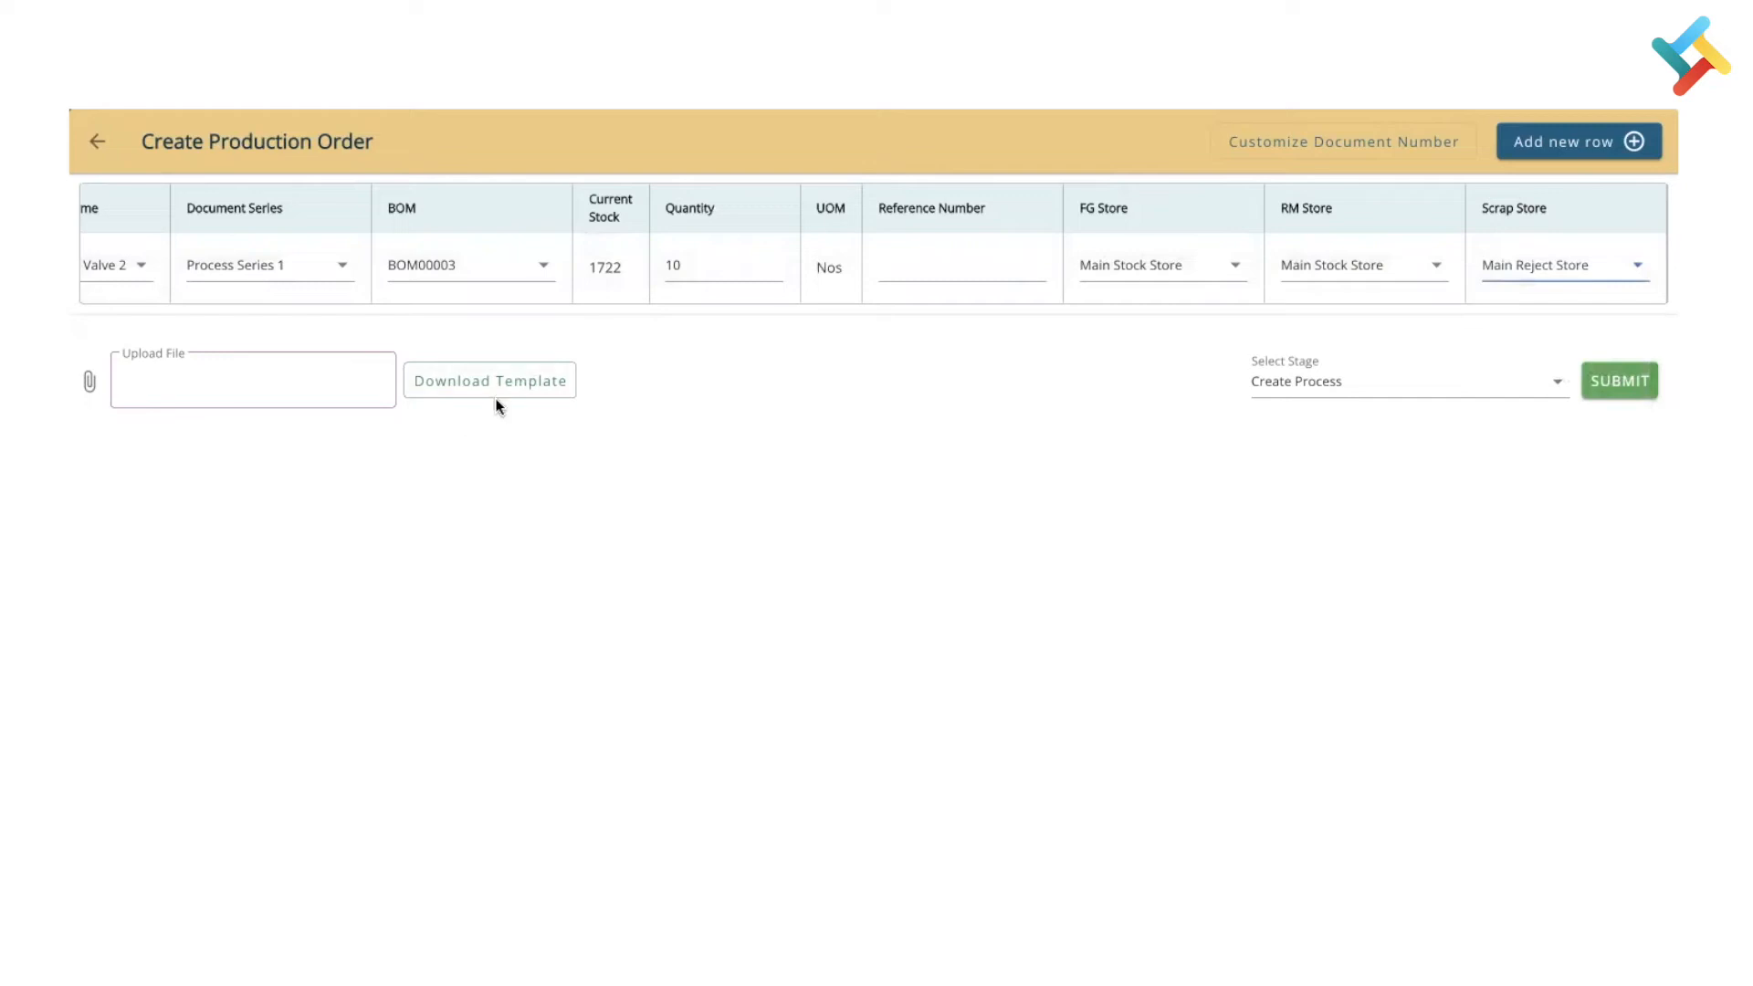
mouse_move(488, 377)
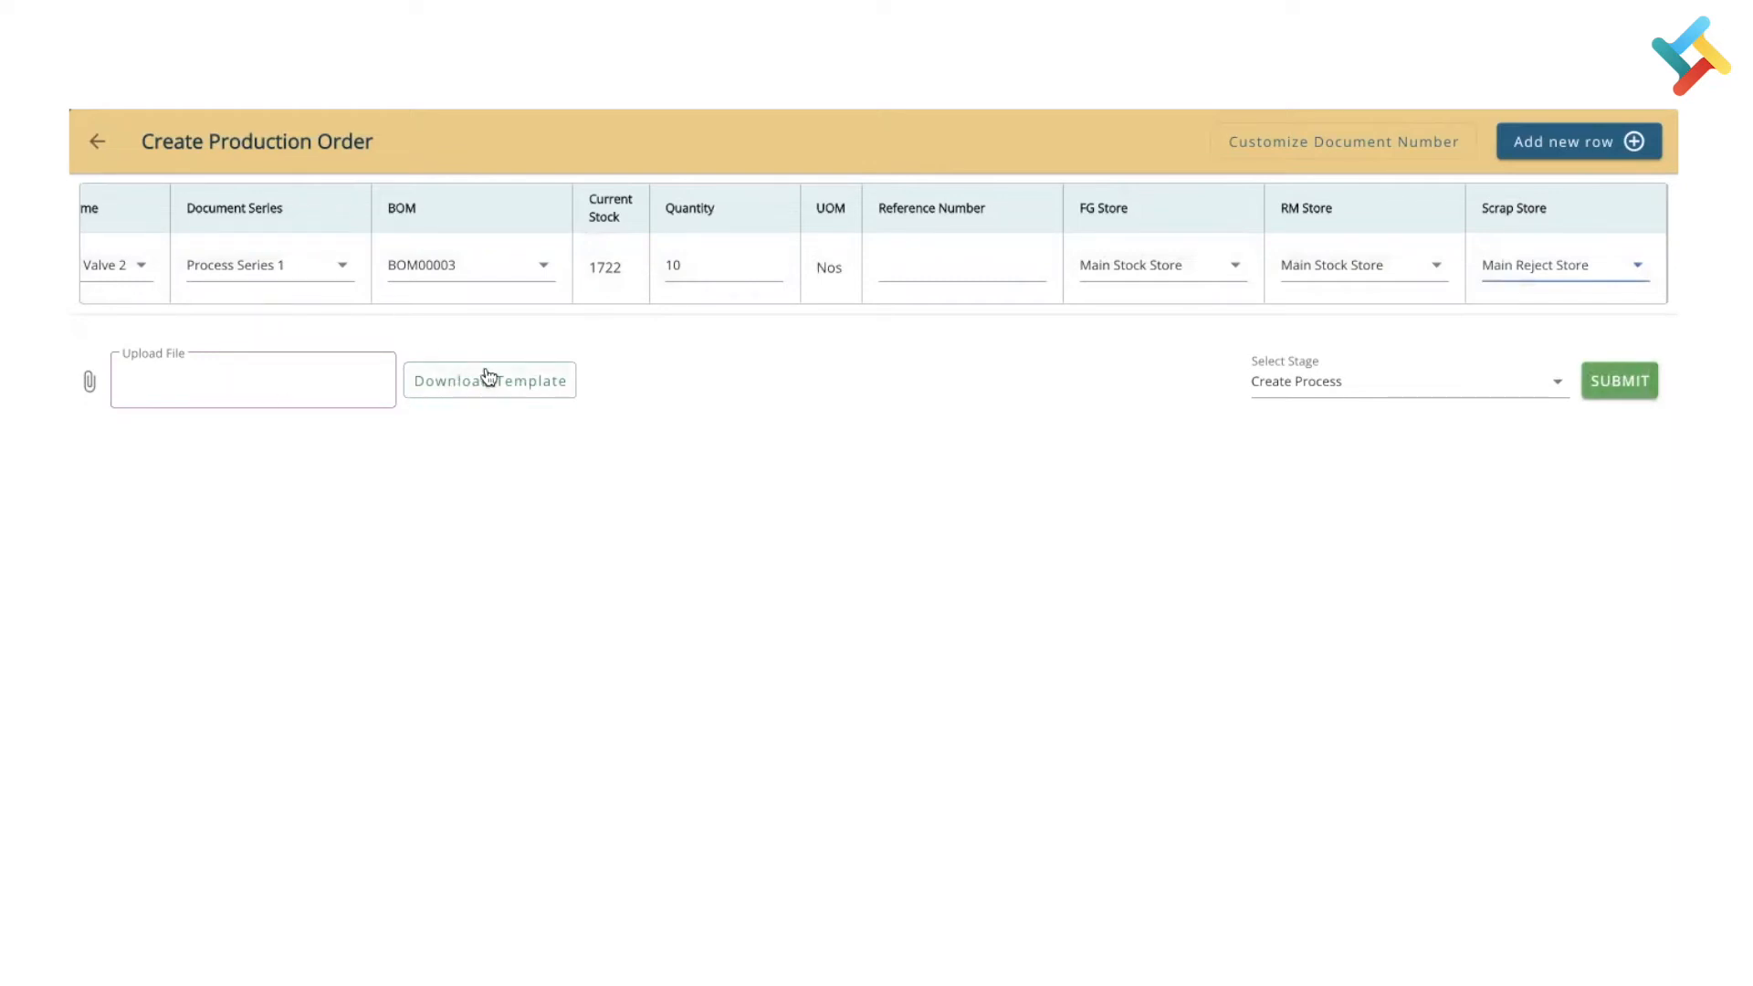
mouse_move(513, 363)
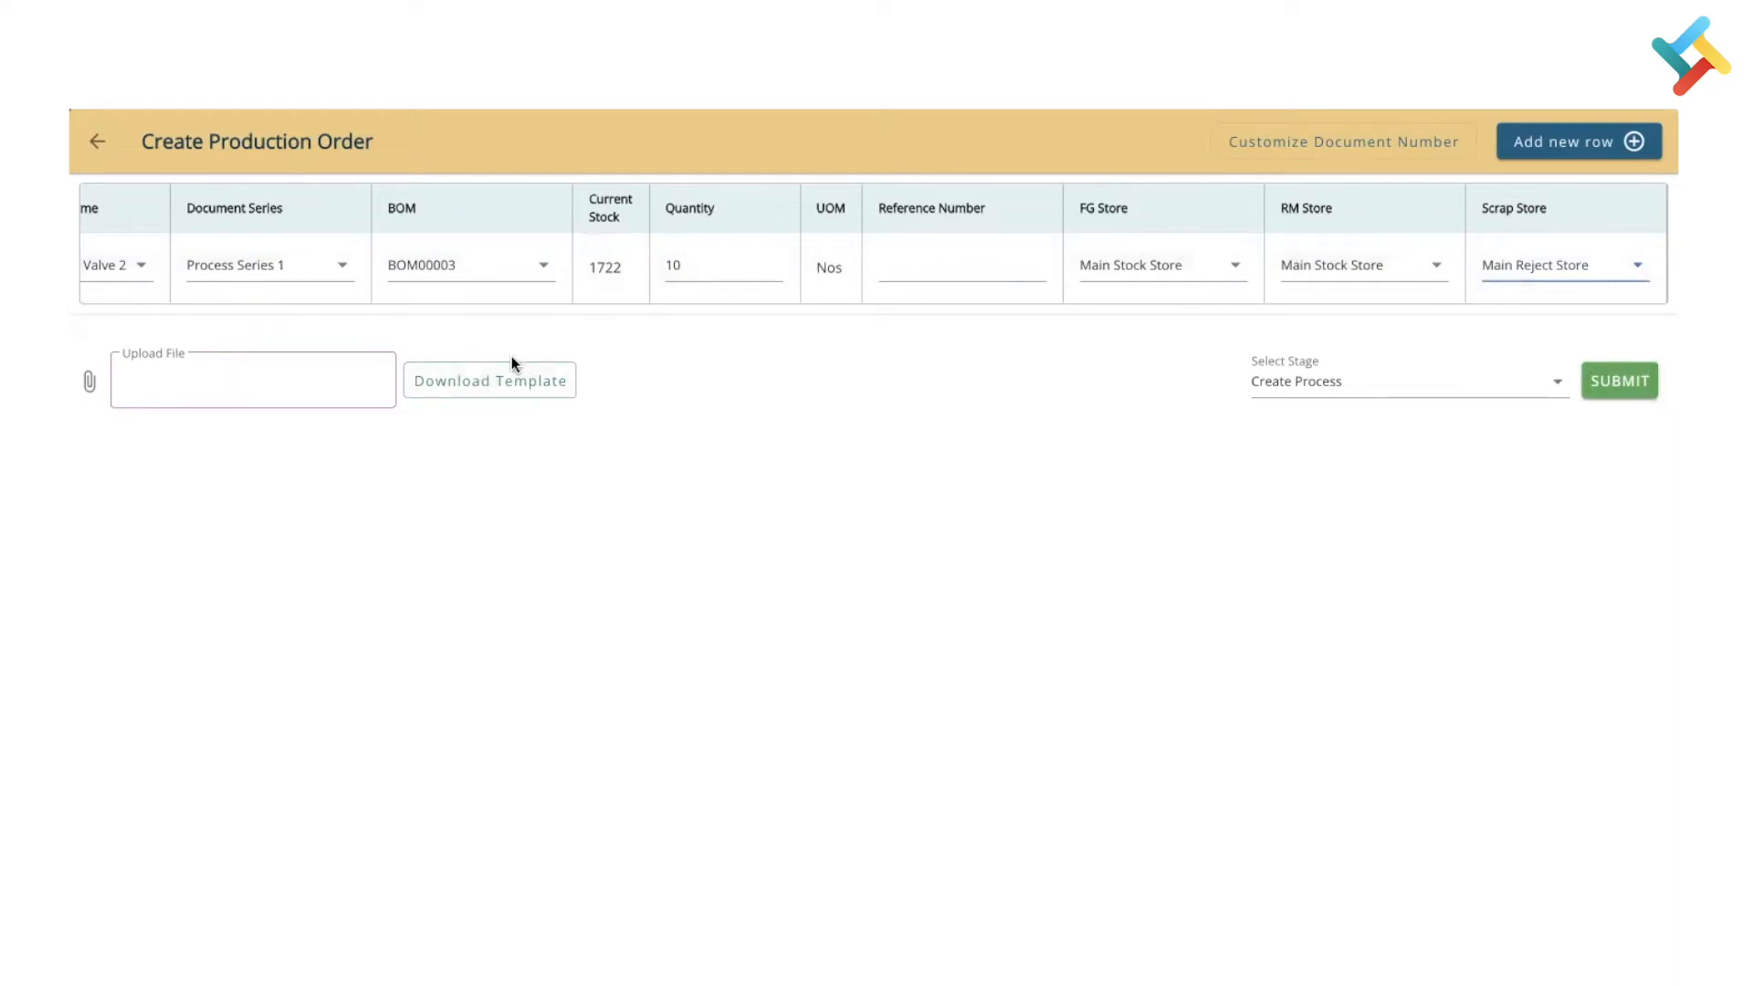
mouse_move(594, 348)
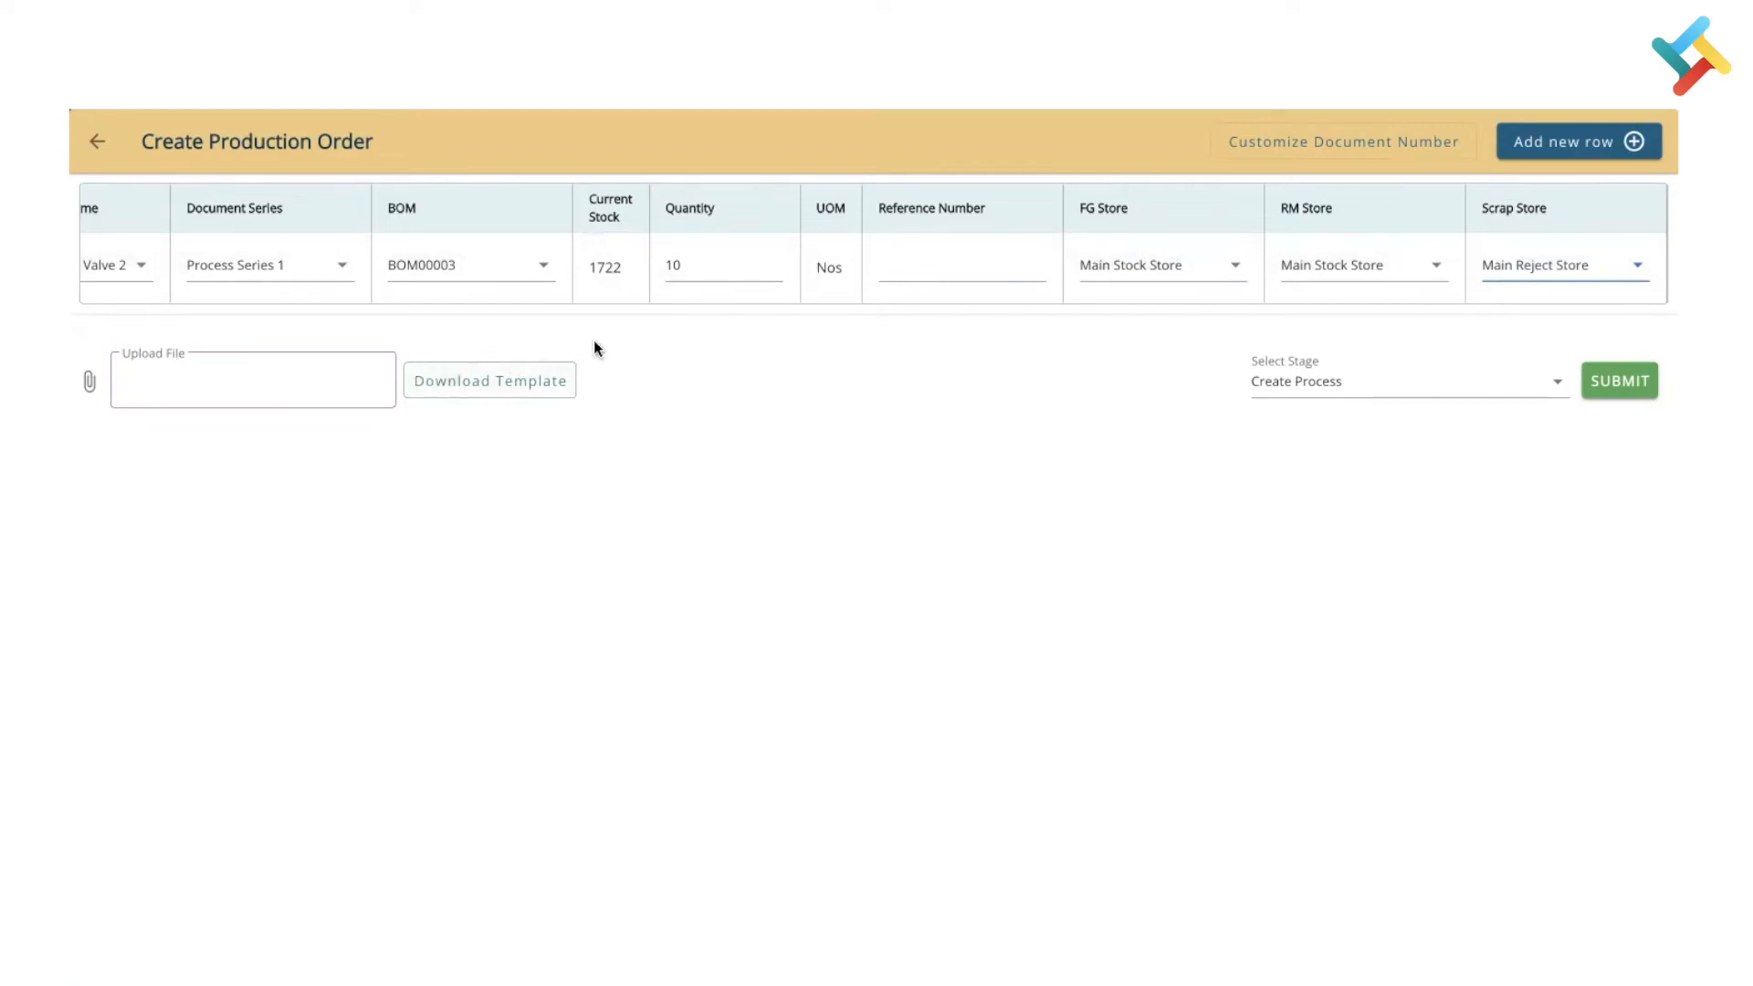
mouse_move(1284, 472)
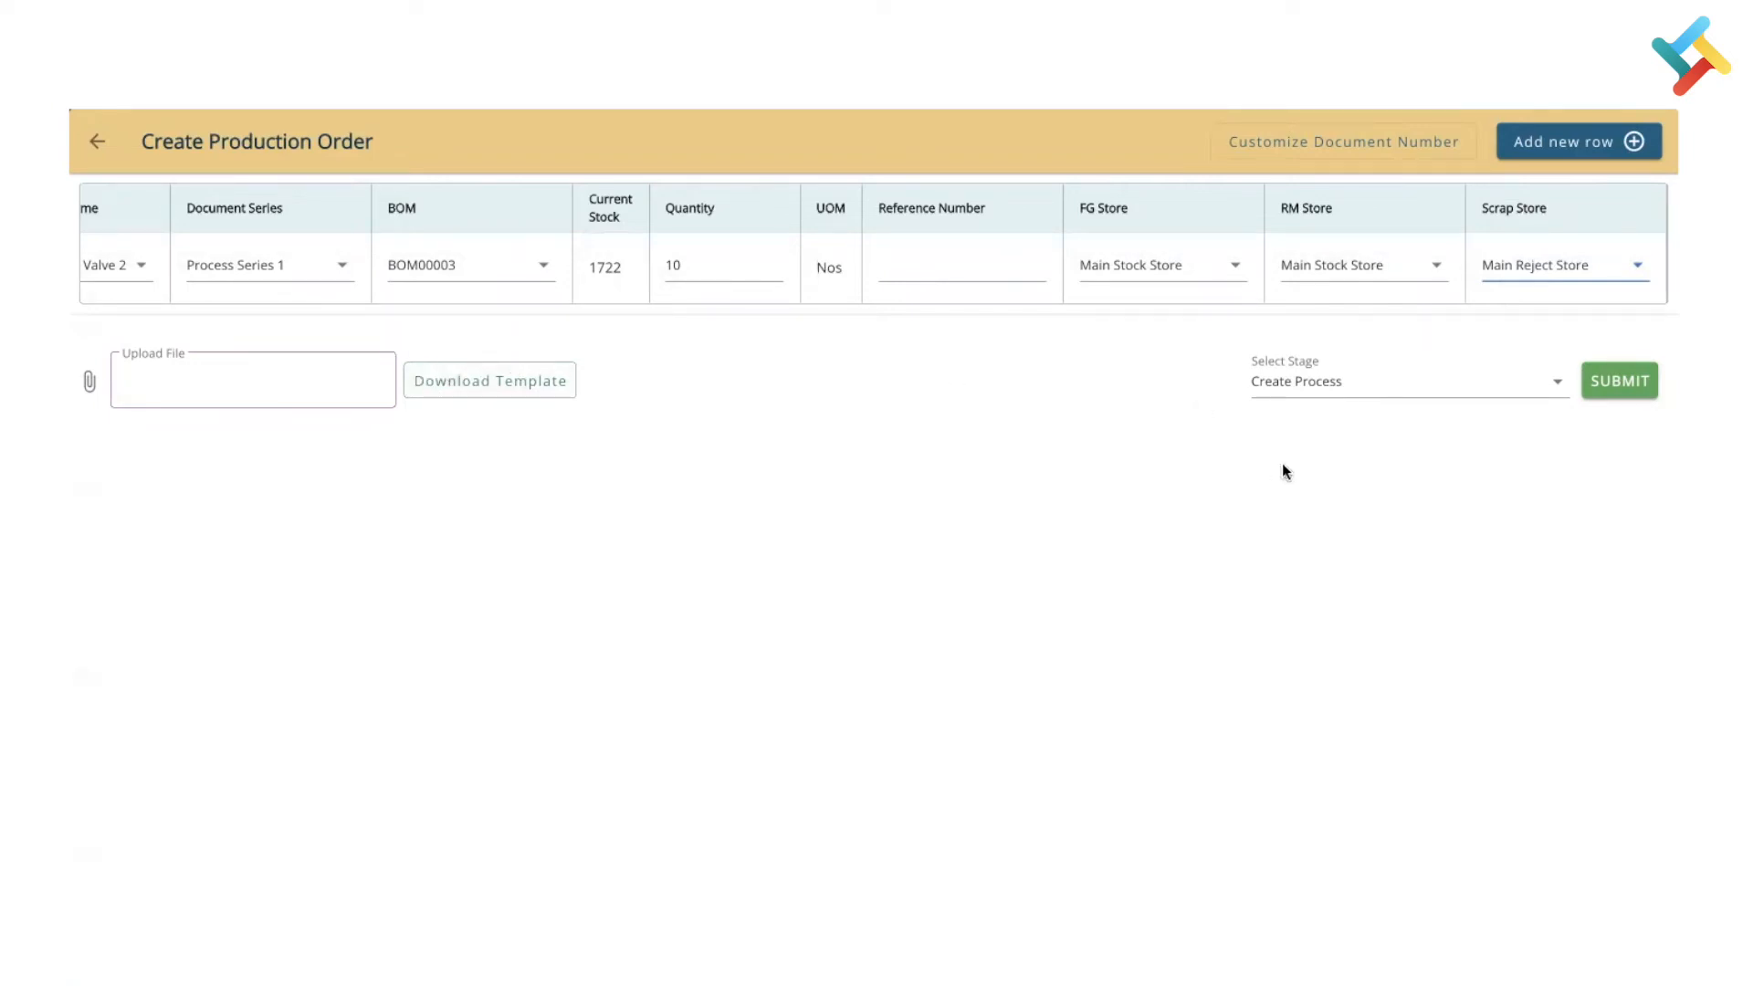
Open the Select Stage dropdown to see Create Process, Publish, Bulk Issue and Mark Complete.
click(1406, 382)
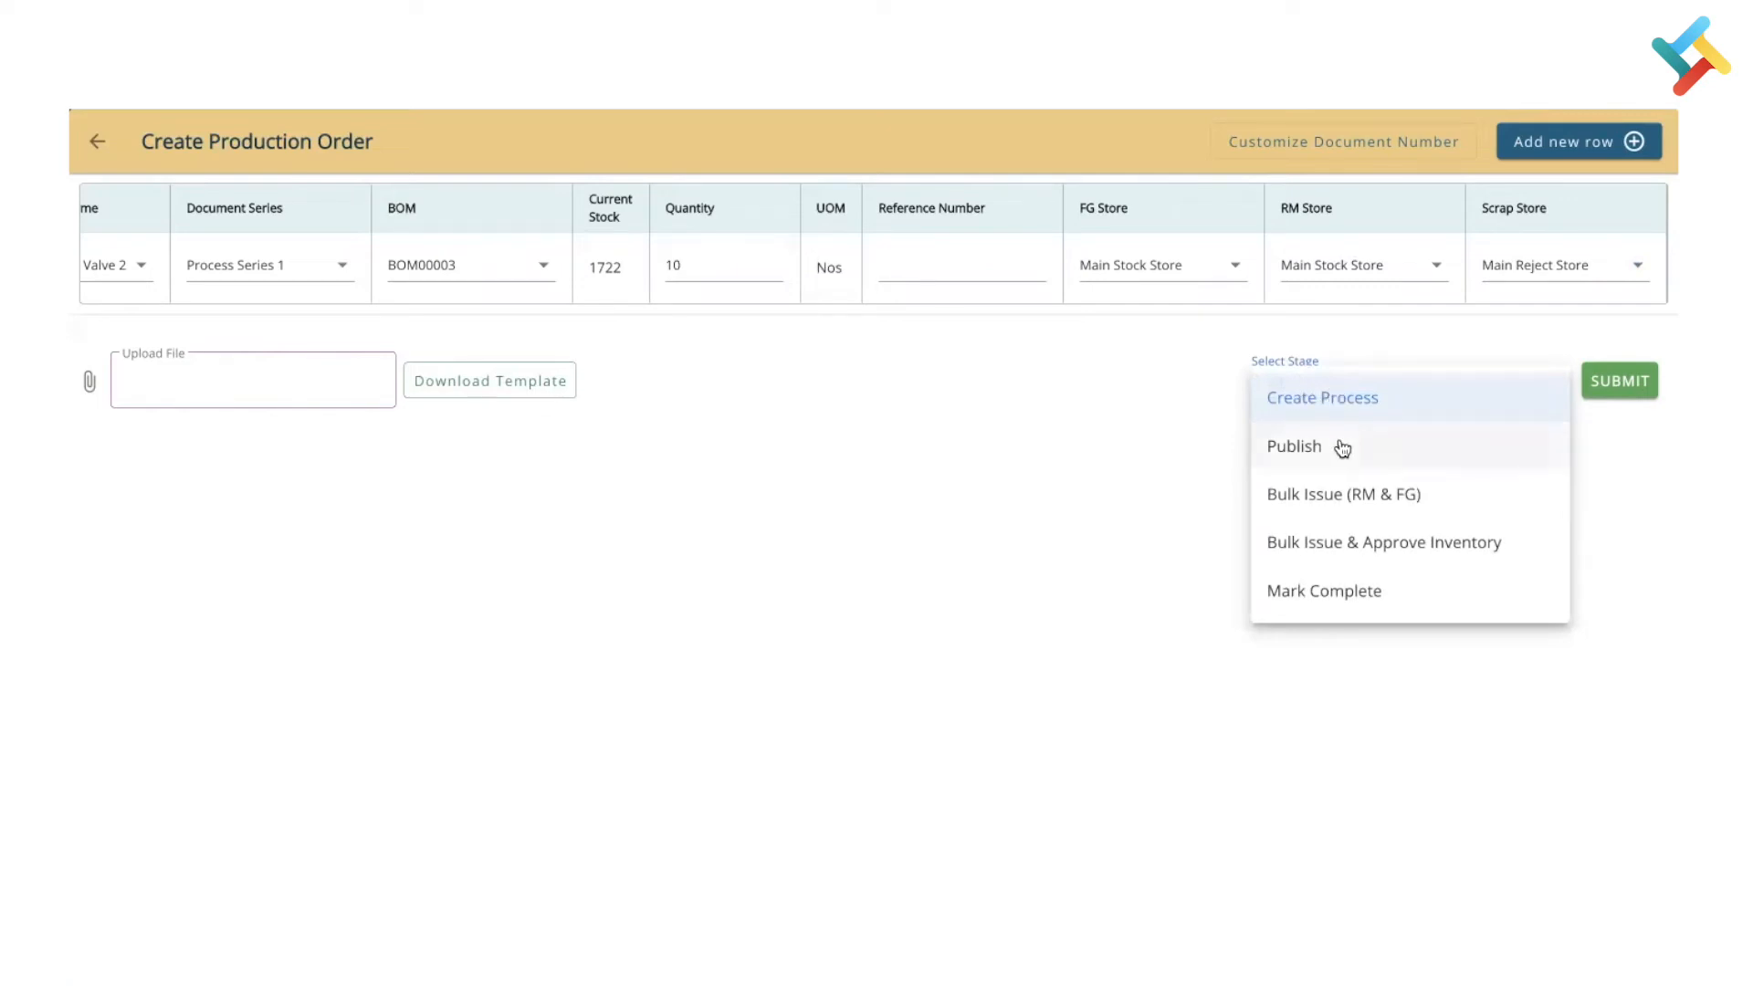
mouse_move(1366, 524)
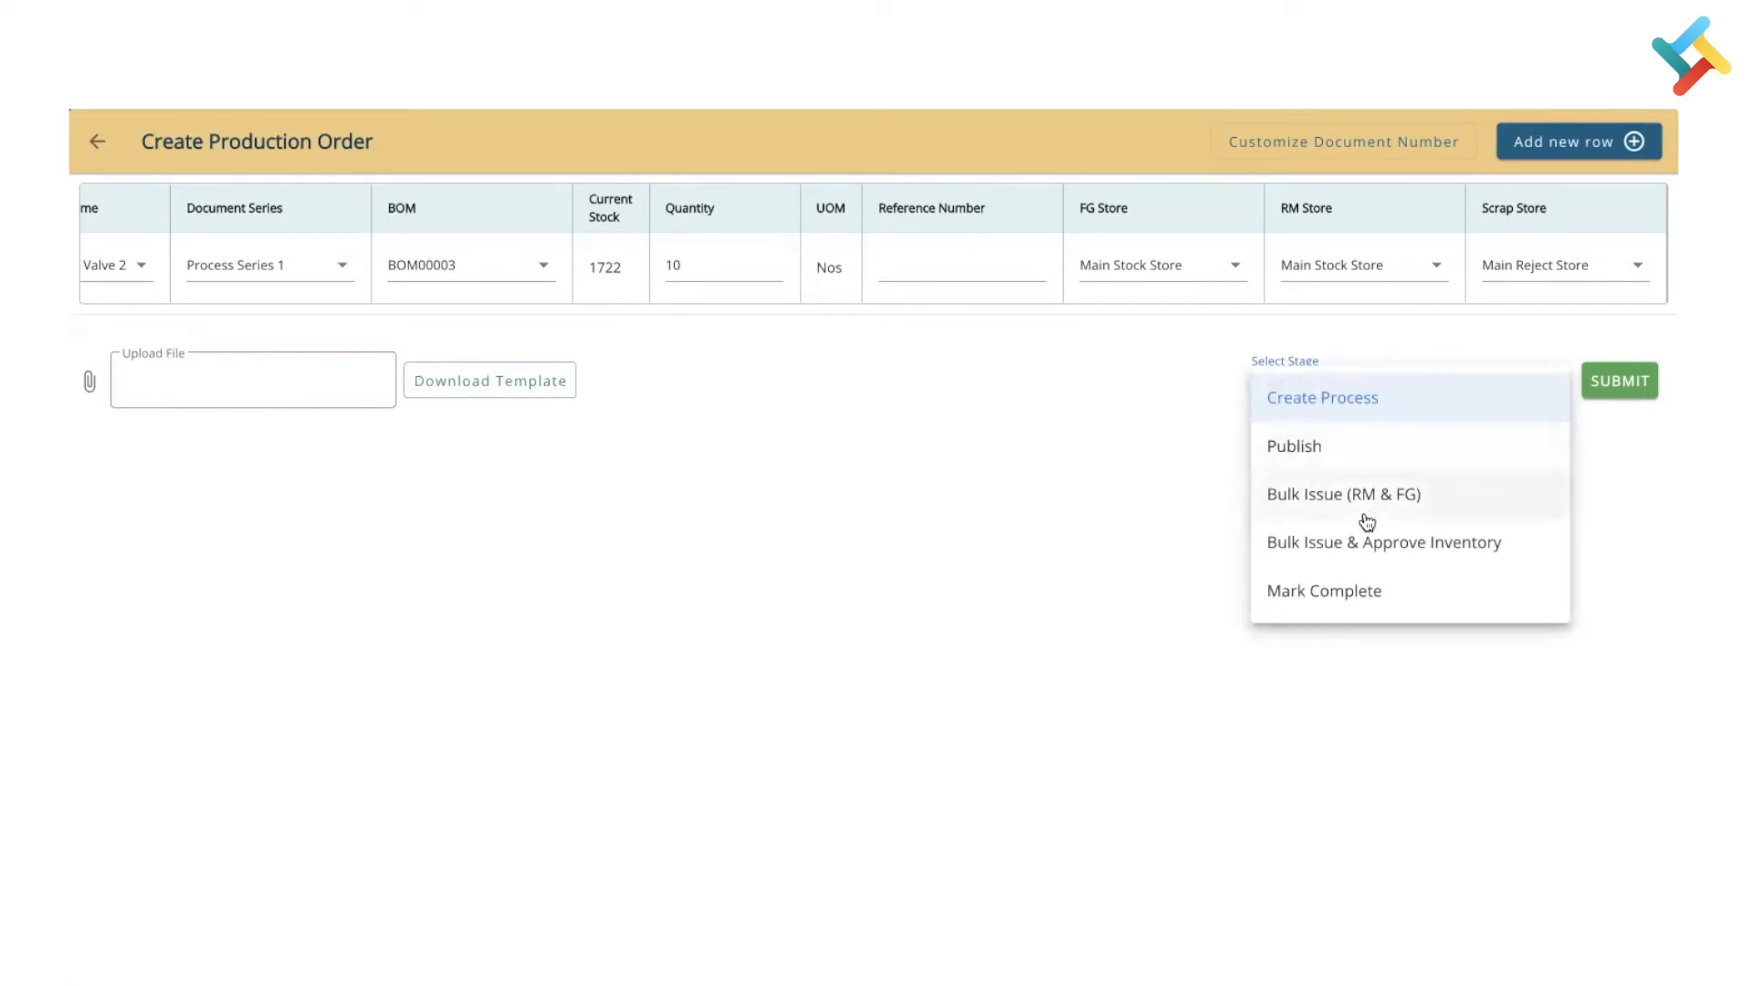
mouse_move(1375, 547)
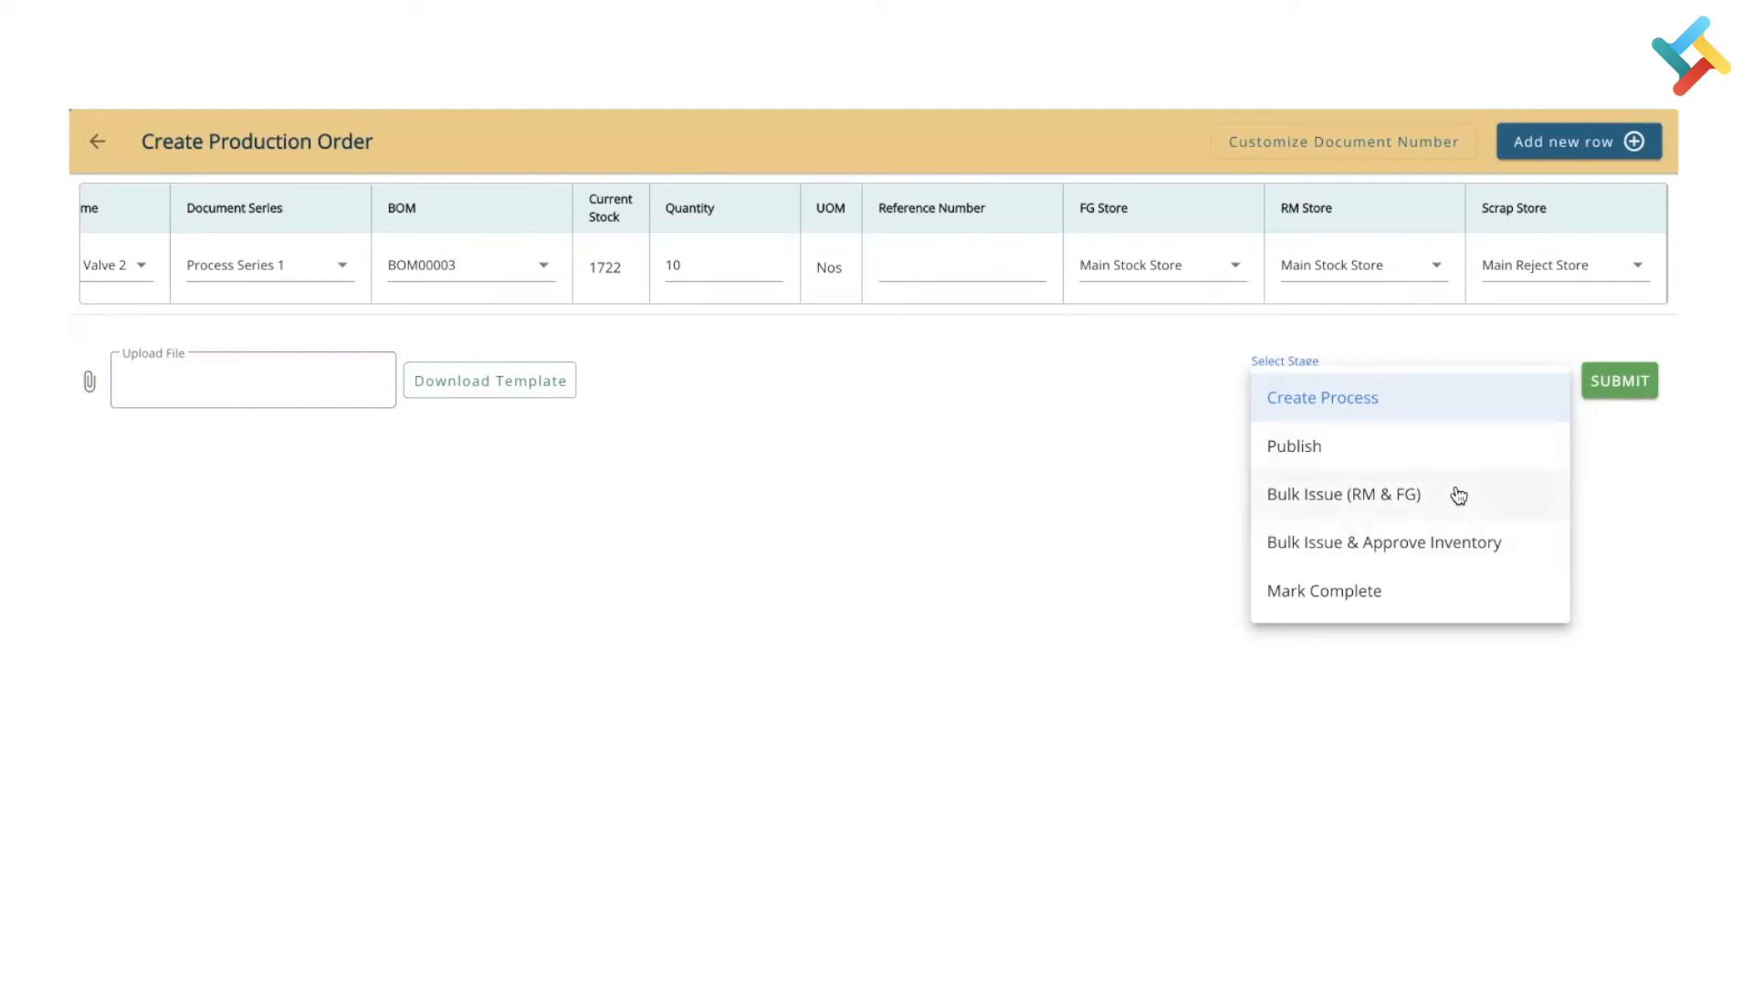
mouse_move(1375, 553)
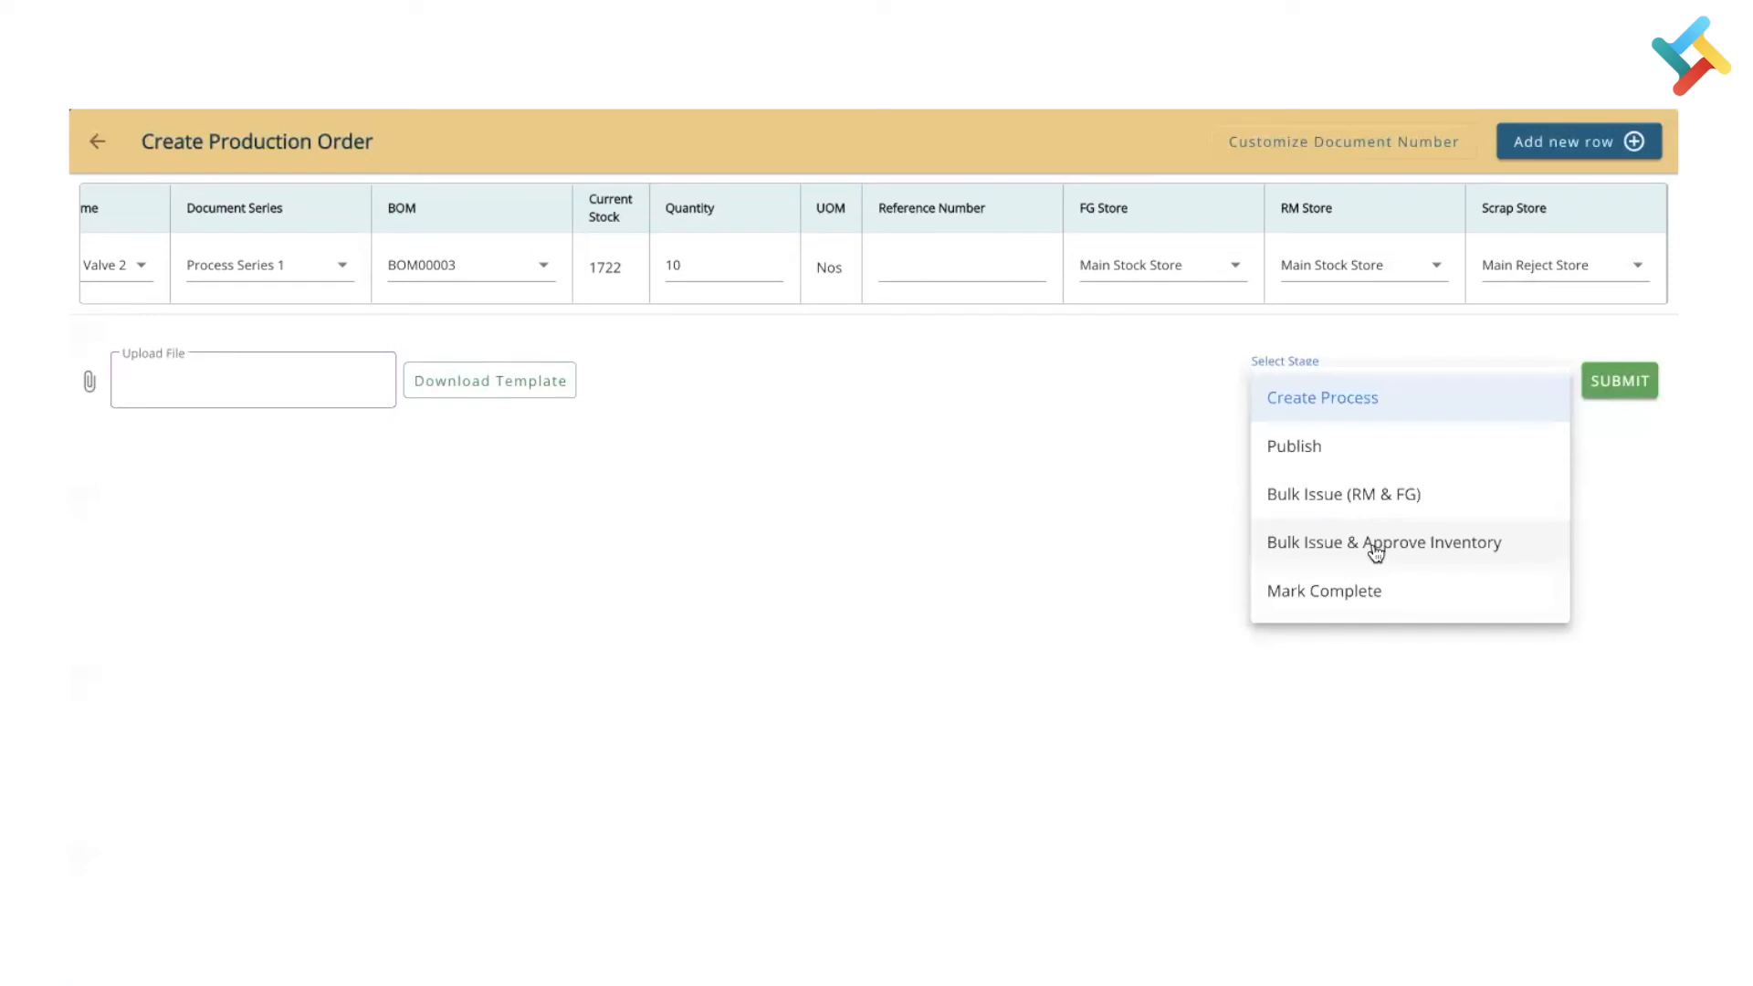
mouse_move(1432, 439)
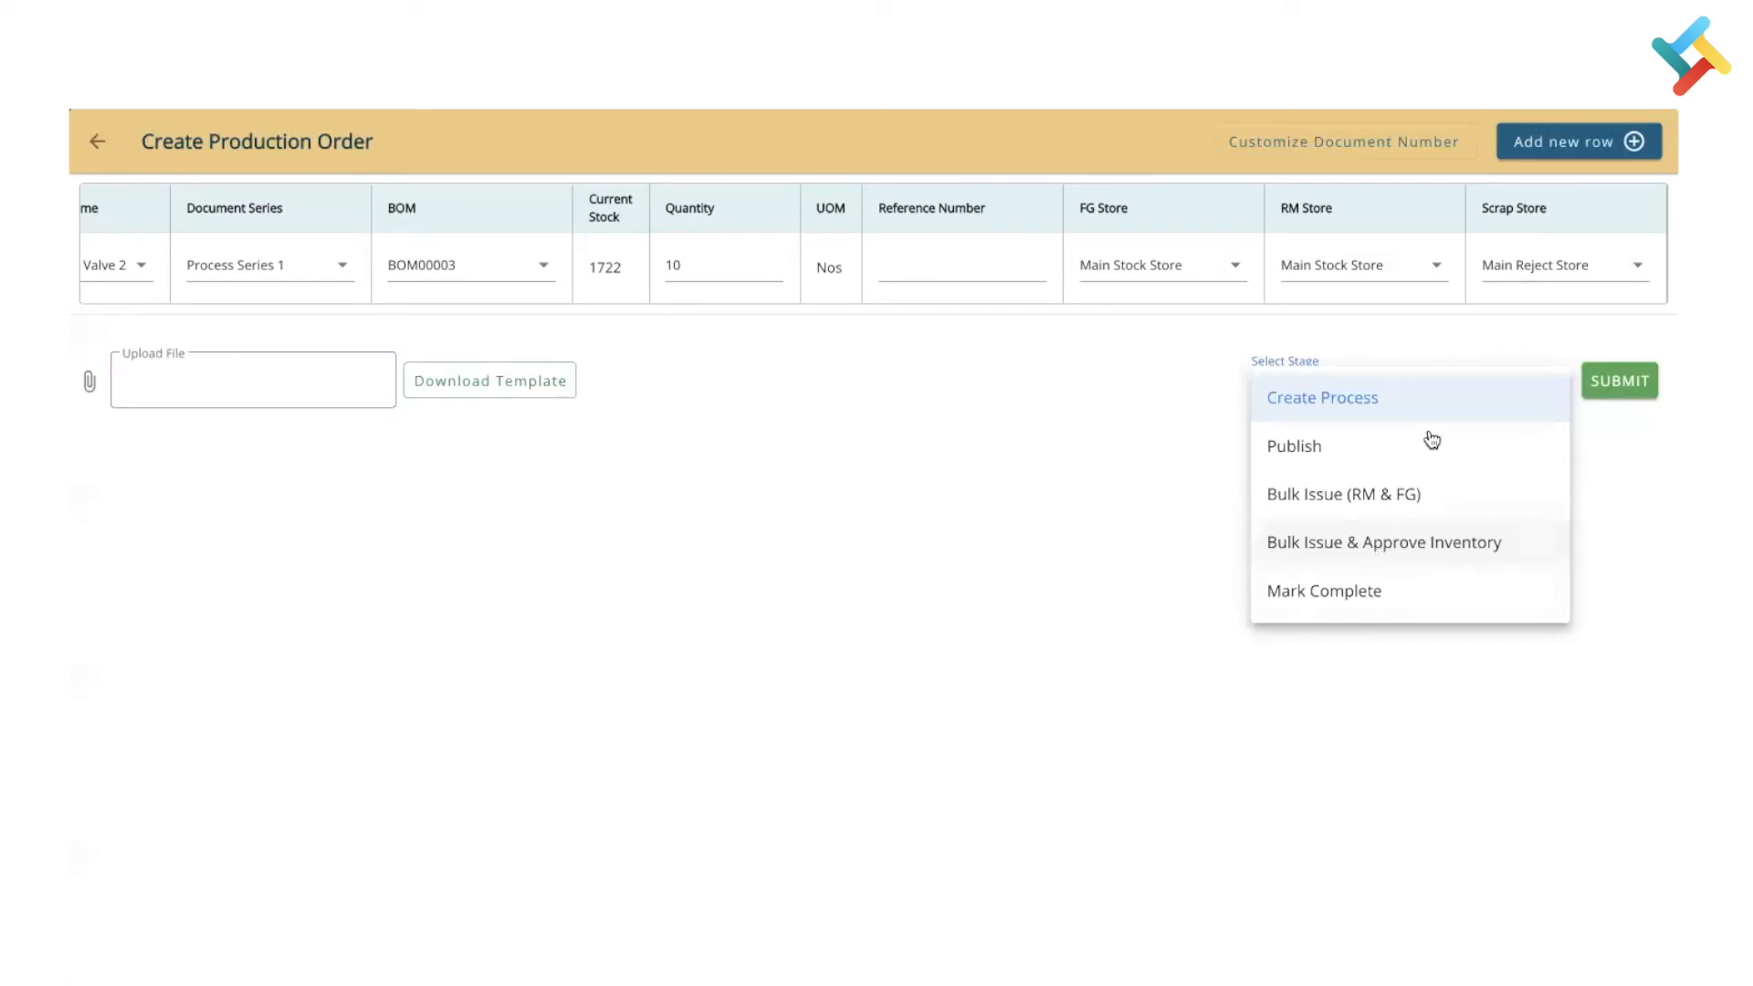
mouse_move(1375, 398)
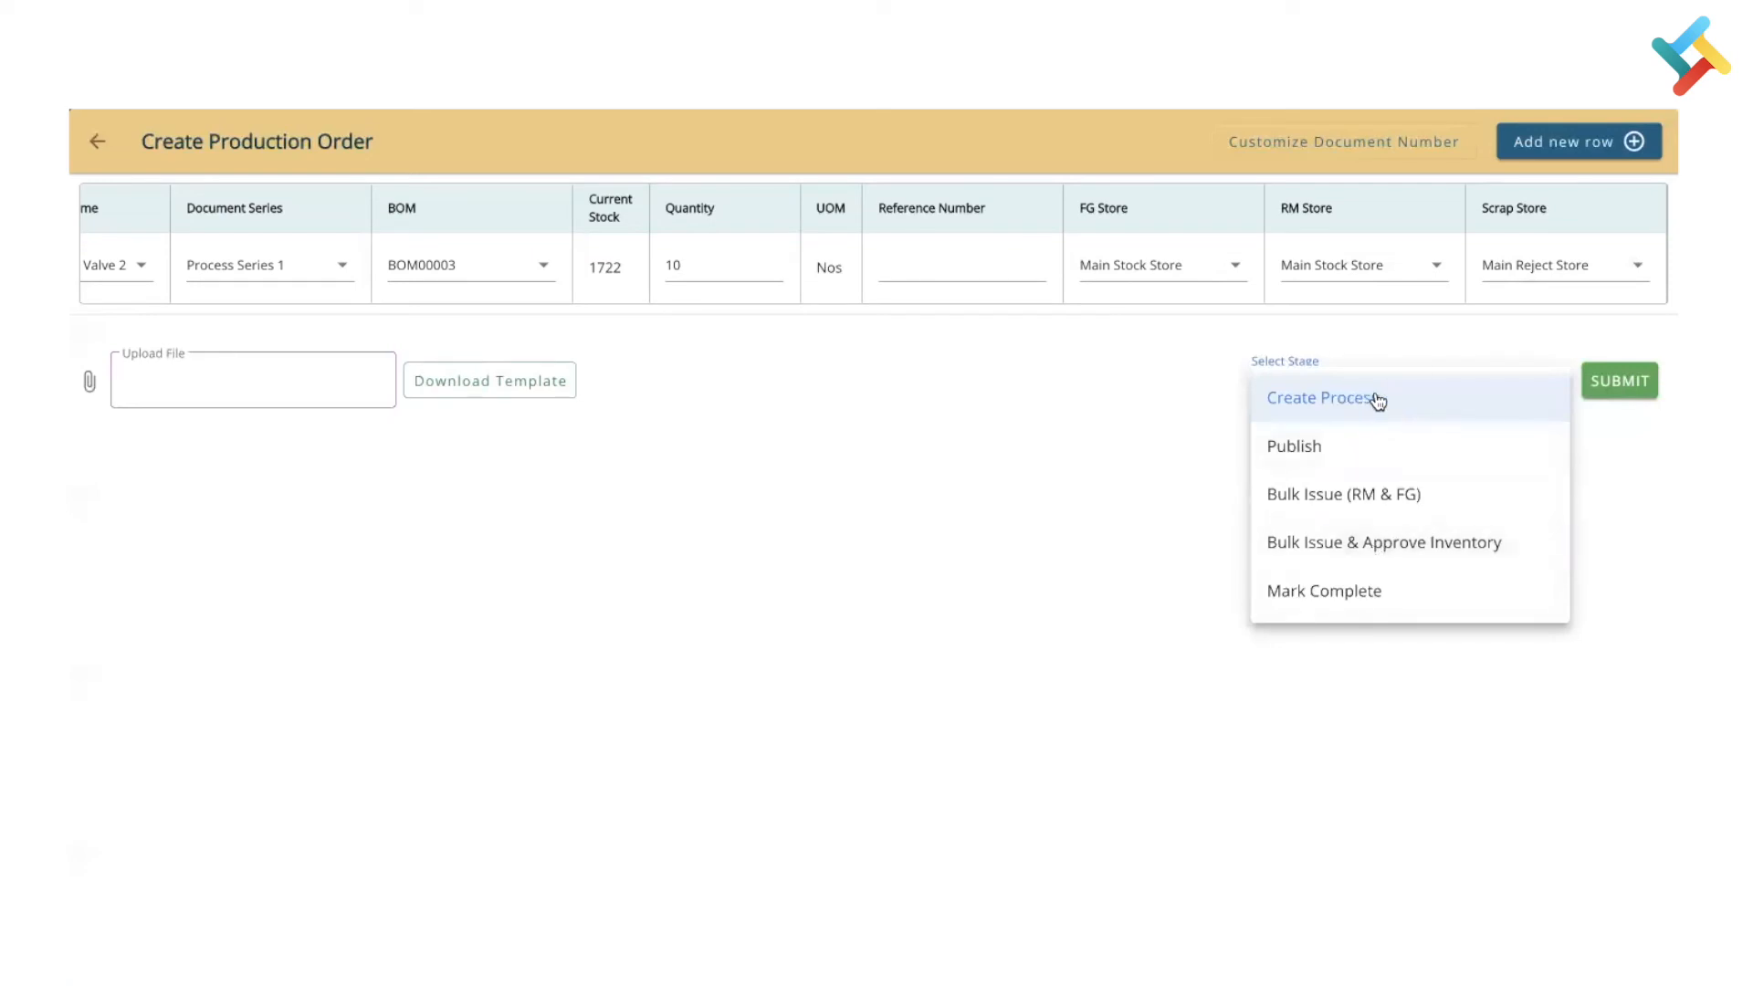
Submit the order at the Create Process stage, creating Planned order PID00154.
click(1619, 380)
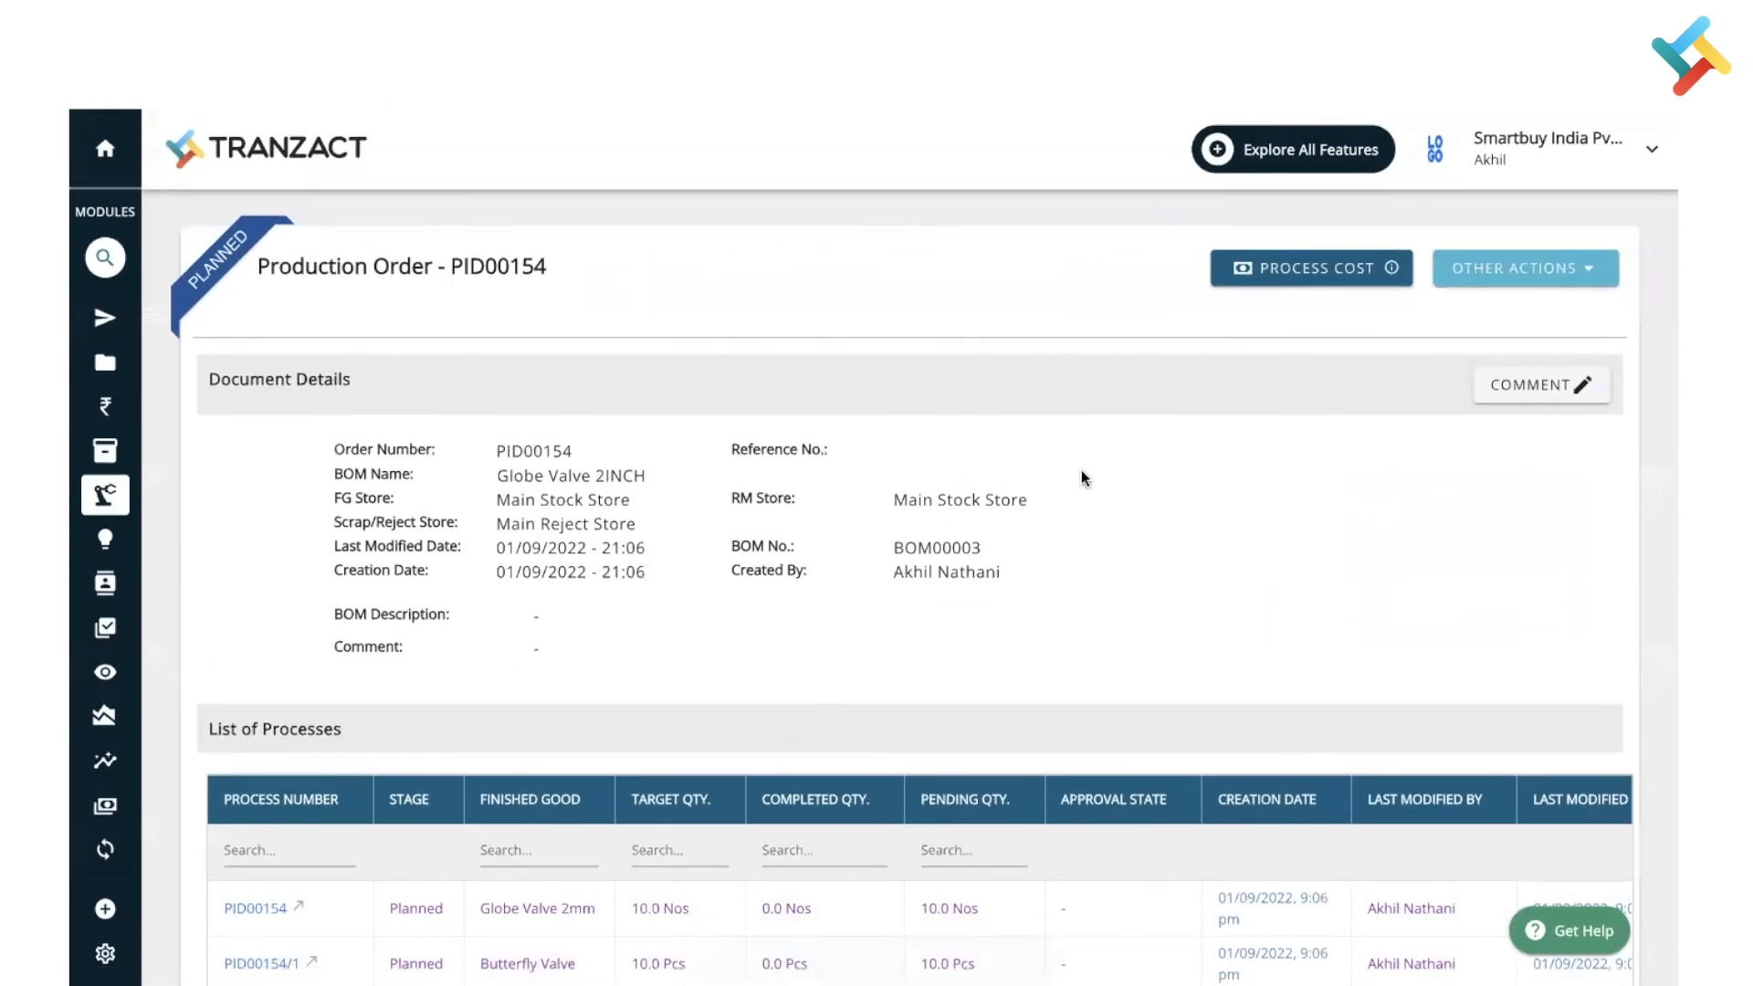
mouse_move(1386, 332)
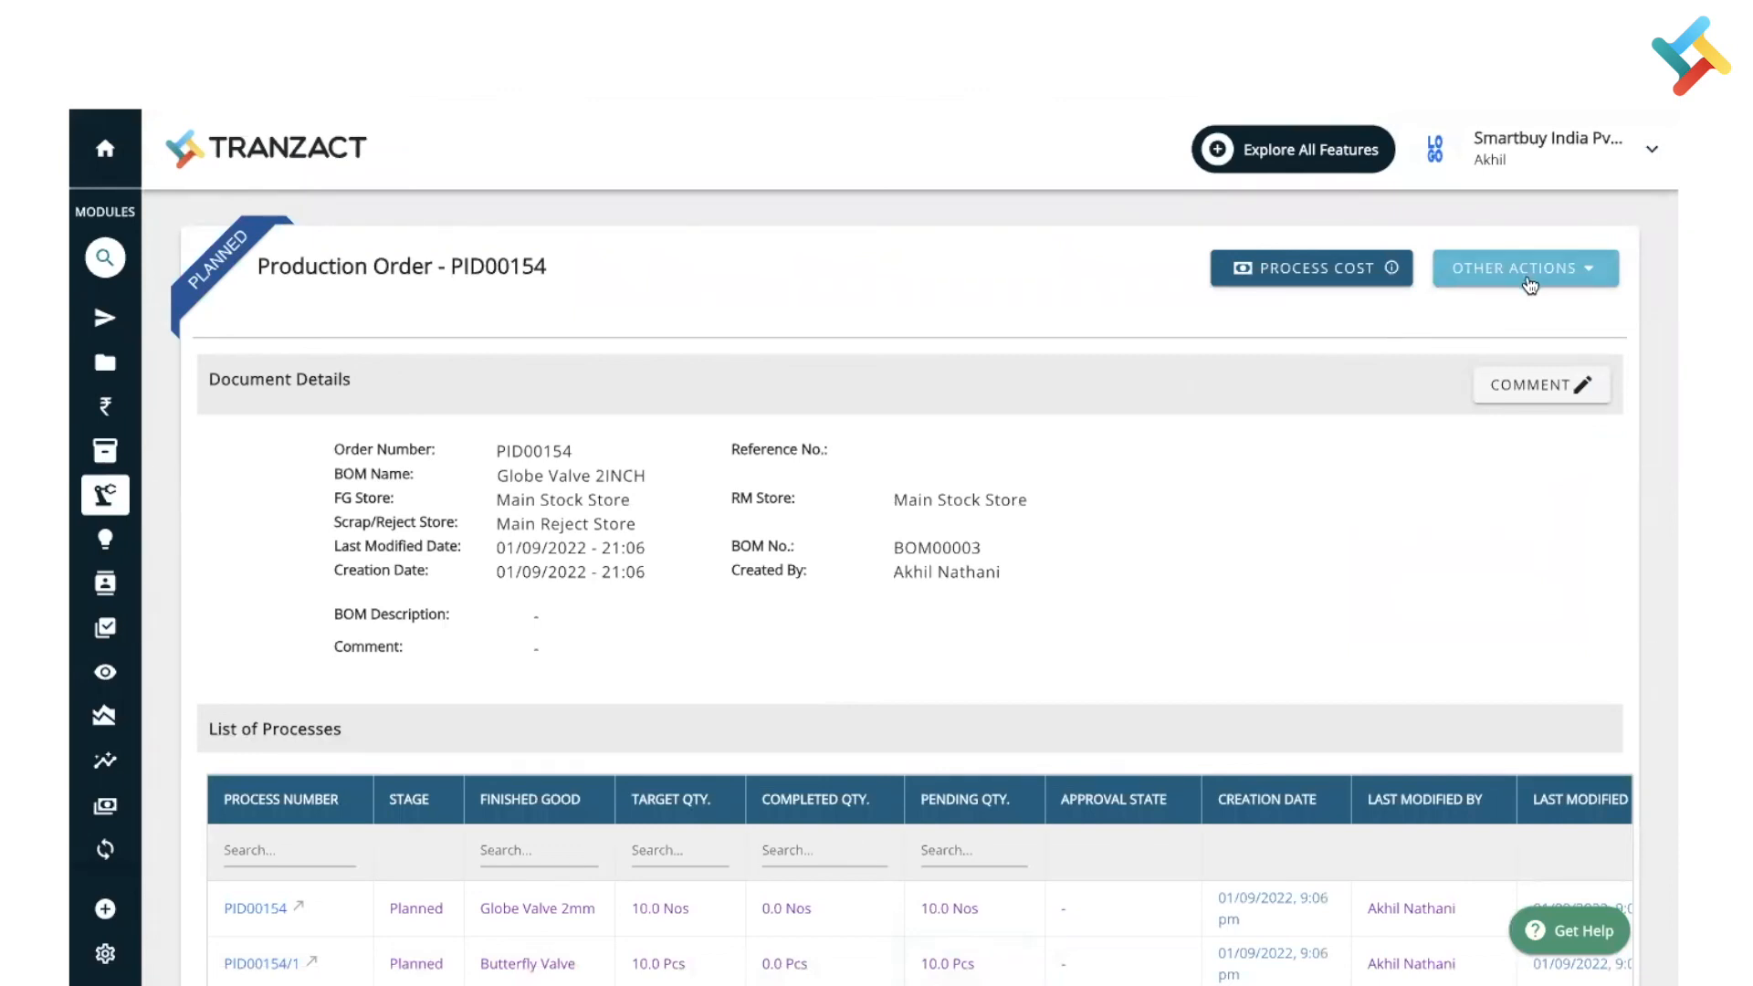
Publish PID00154, confirm, and review its finished goods and raw materials.
click(1523, 268)
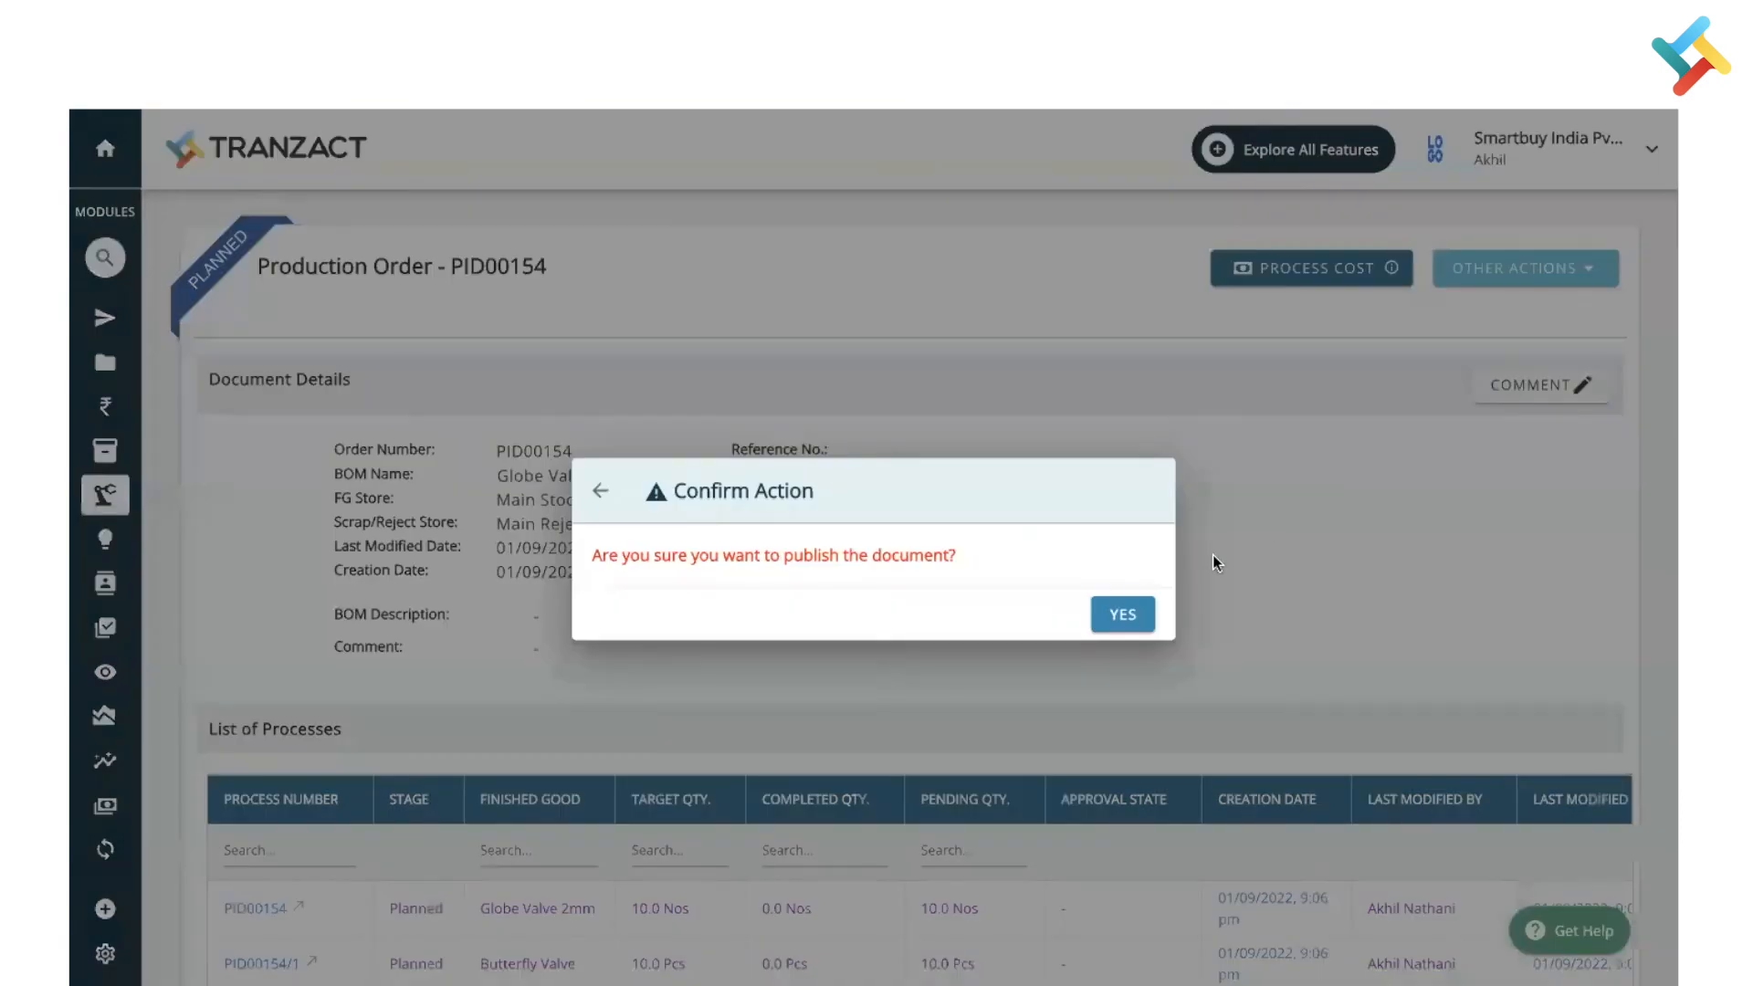
click(1122, 614)
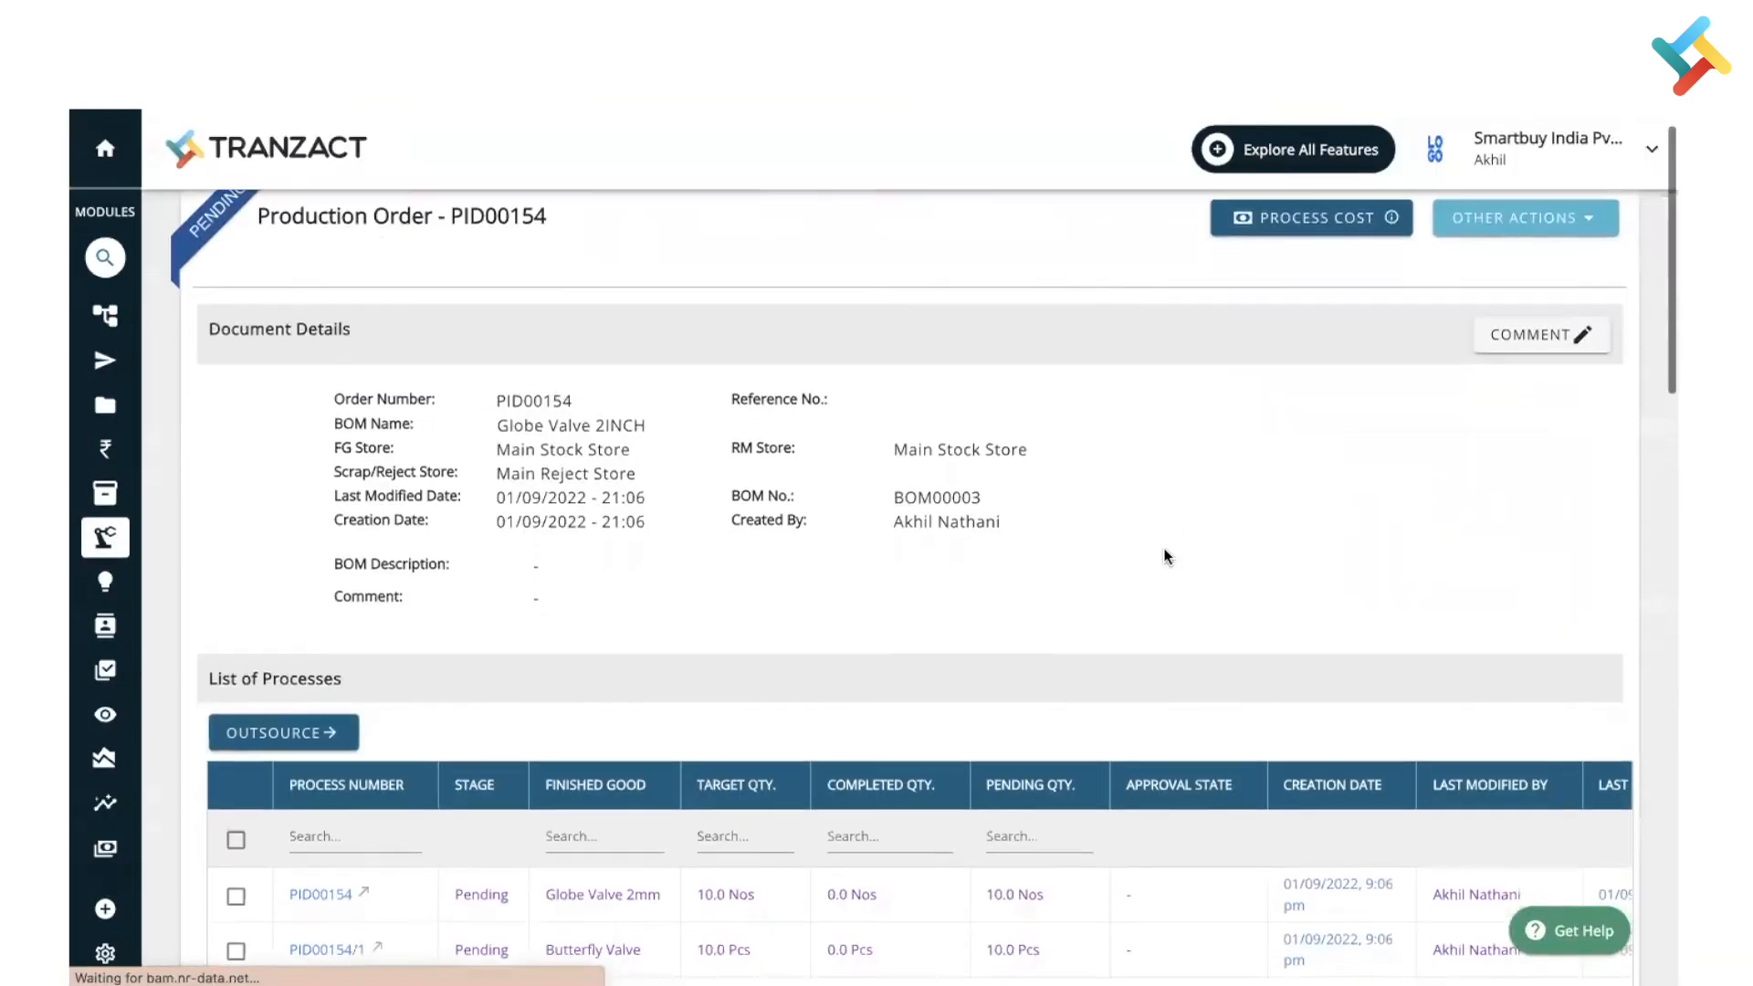
scroll(down, 3)
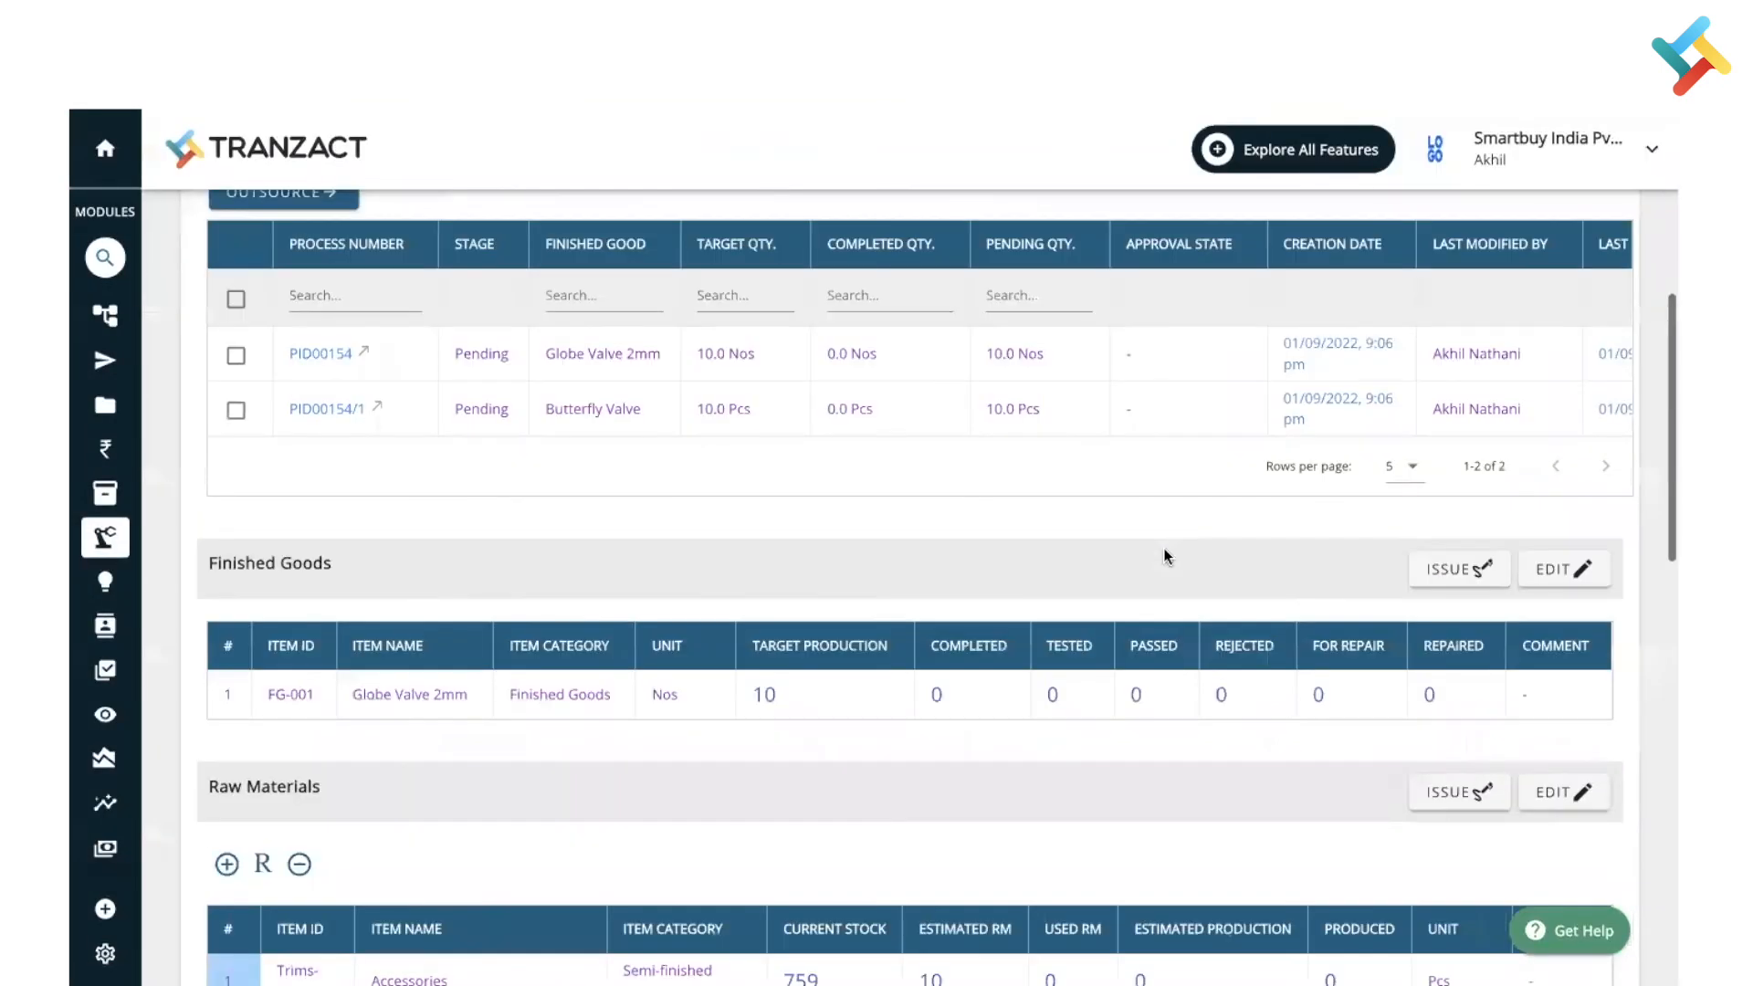
scroll(down, 3)
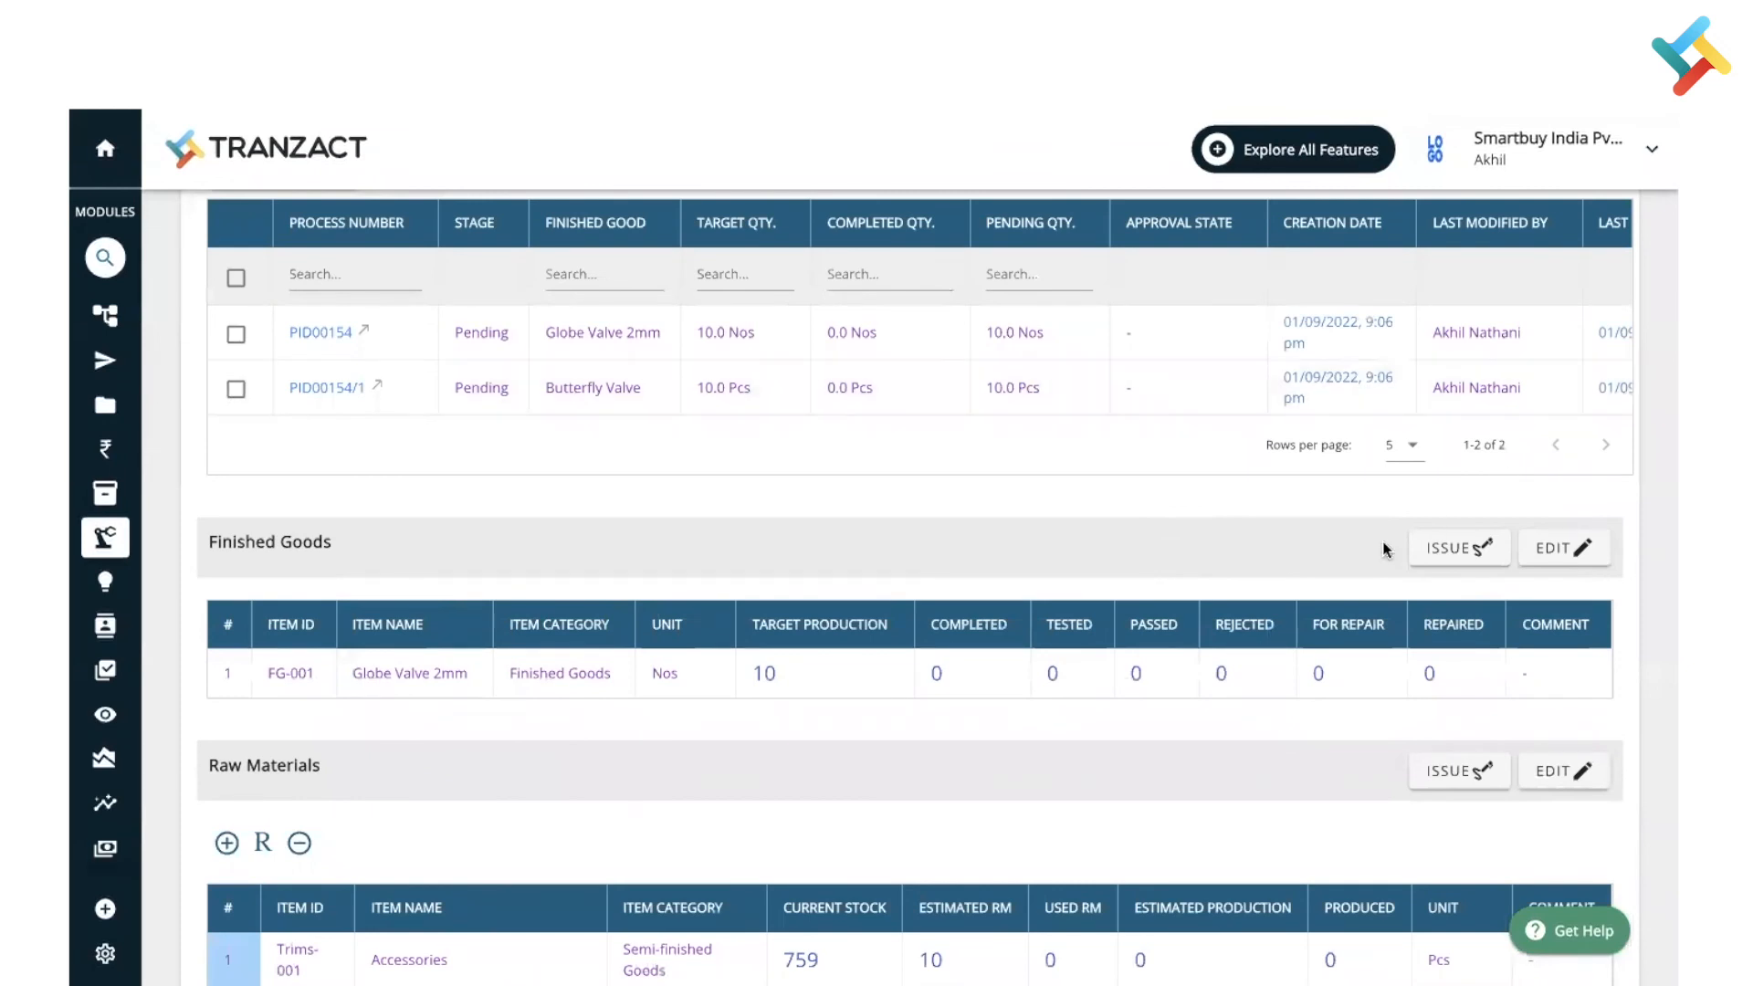
scroll(down, 3)
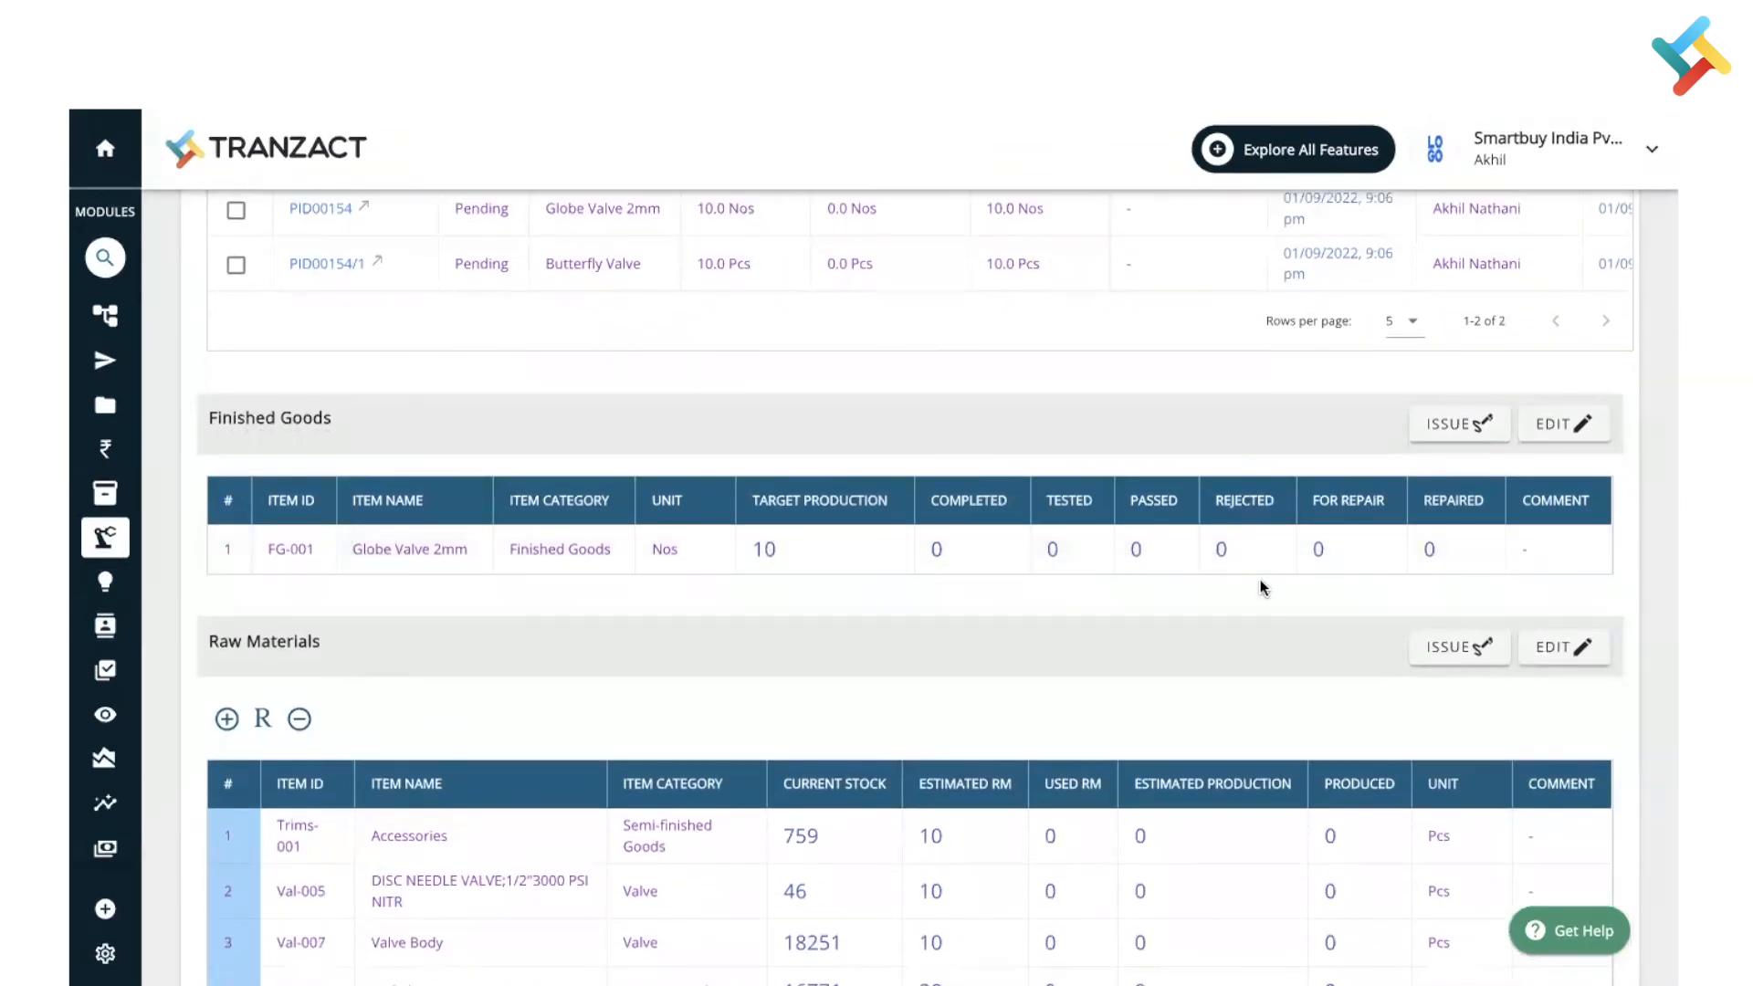